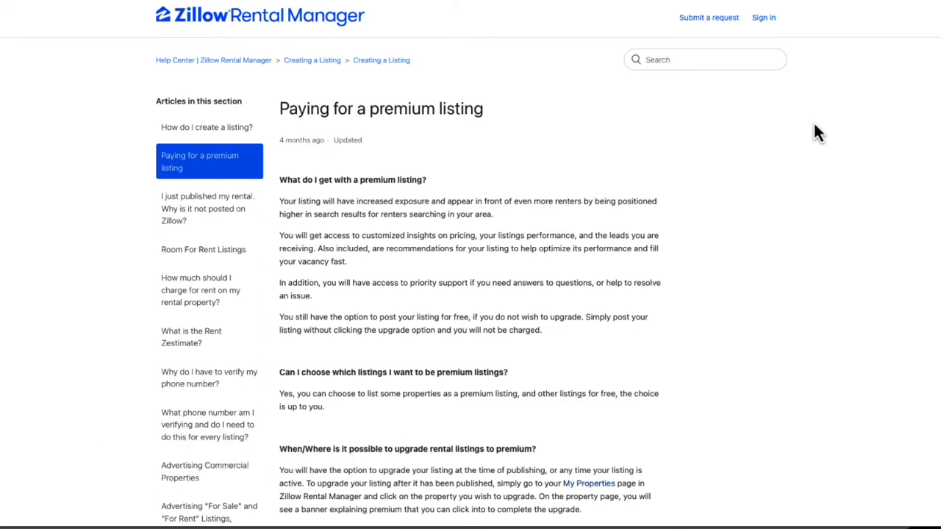
Step: Read the 'Paying for your Zillow Rental Manager listings' article down to the listing fee section
{"action": "scroll", "scroll_direction": "down", "scroll_amount": 3}
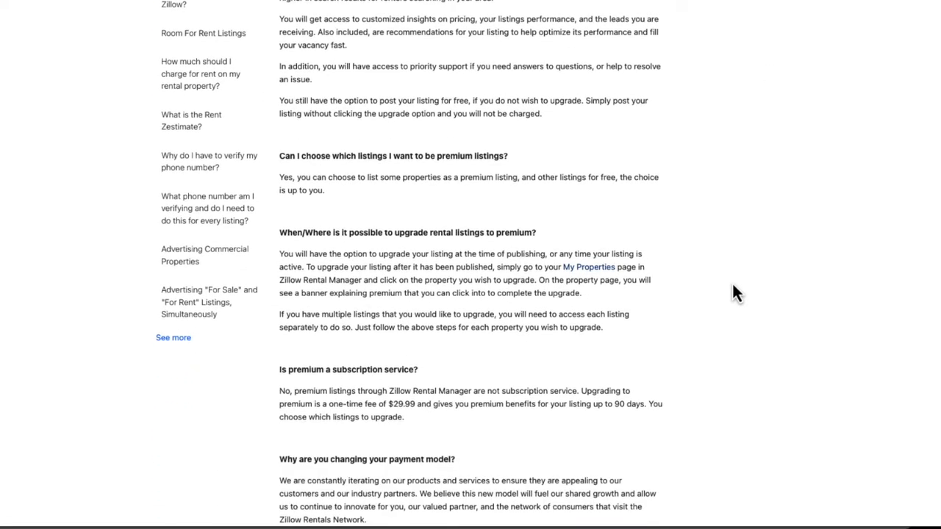
{"action": "scroll", "scroll_direction": "down", "scroll_amount": 3}
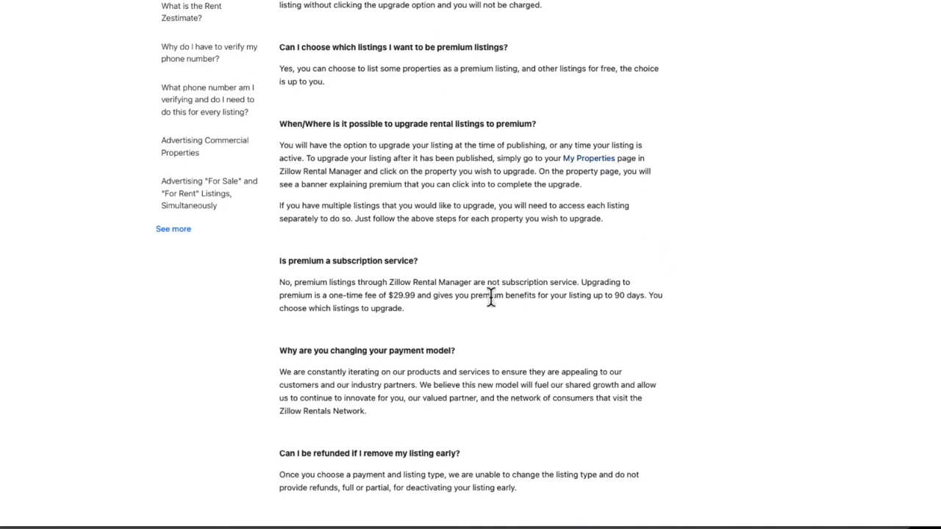
{"action": "scroll", "scroll_direction": "up", "scroll_amount": 3}
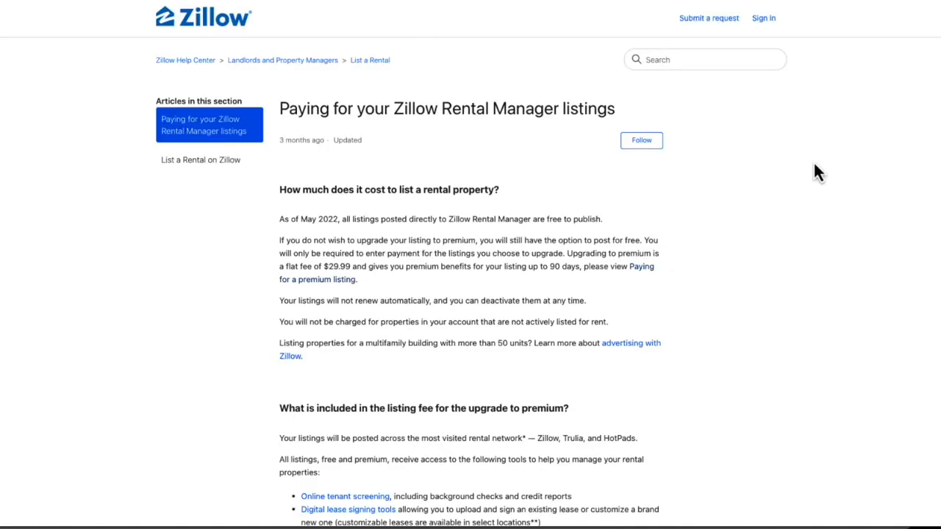
{"action": "mouse_move", "coordinate": [523, 219]}
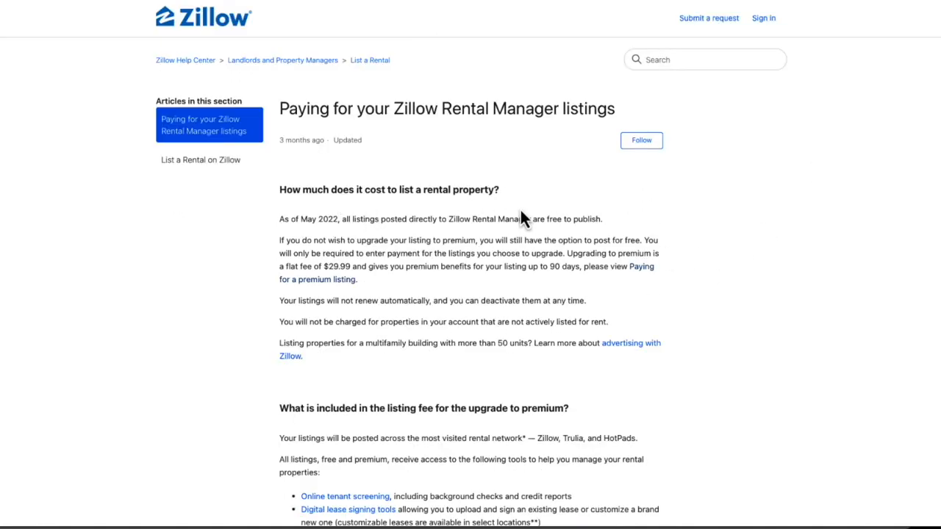
{"action": "mouse_move", "coordinate": [430, 287]}
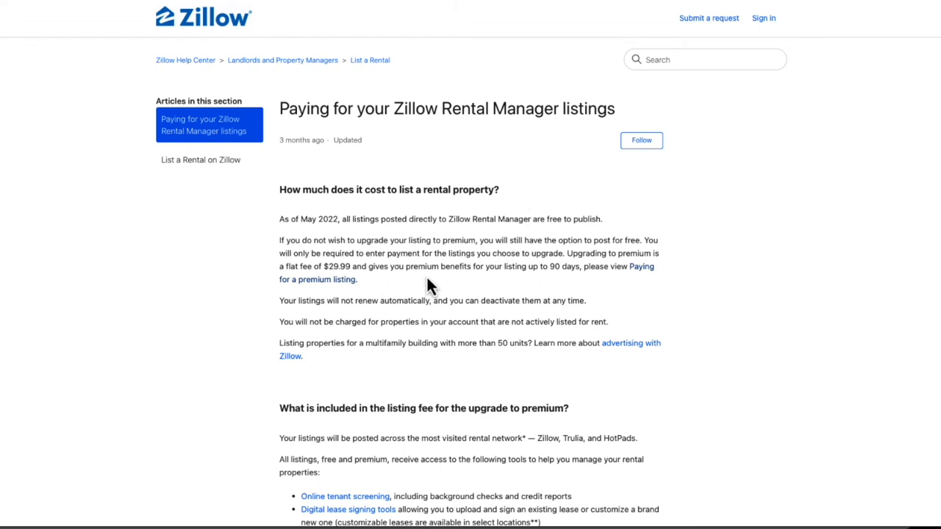
{"action": "scroll", "scroll_direction": "down", "scroll_amount": 3}
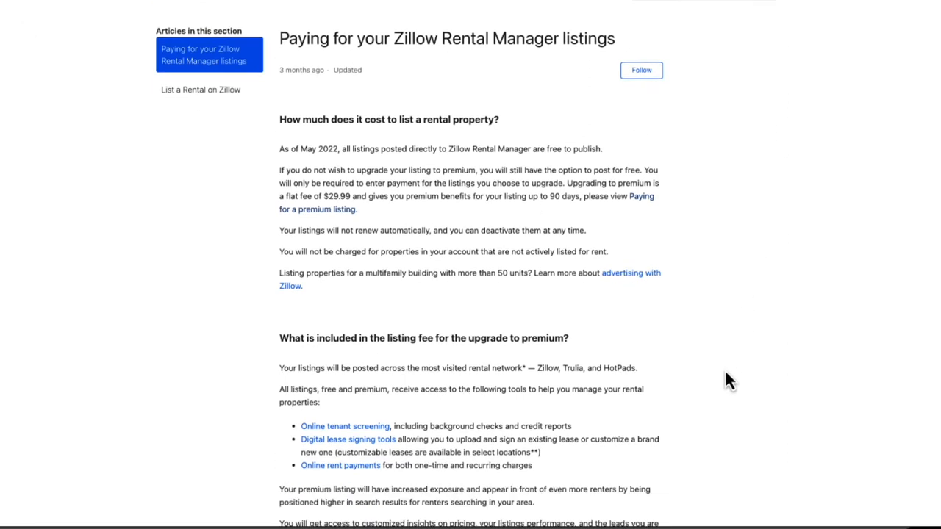
{"action": "scroll", "scroll_direction": "down", "scroll_amount": 3}
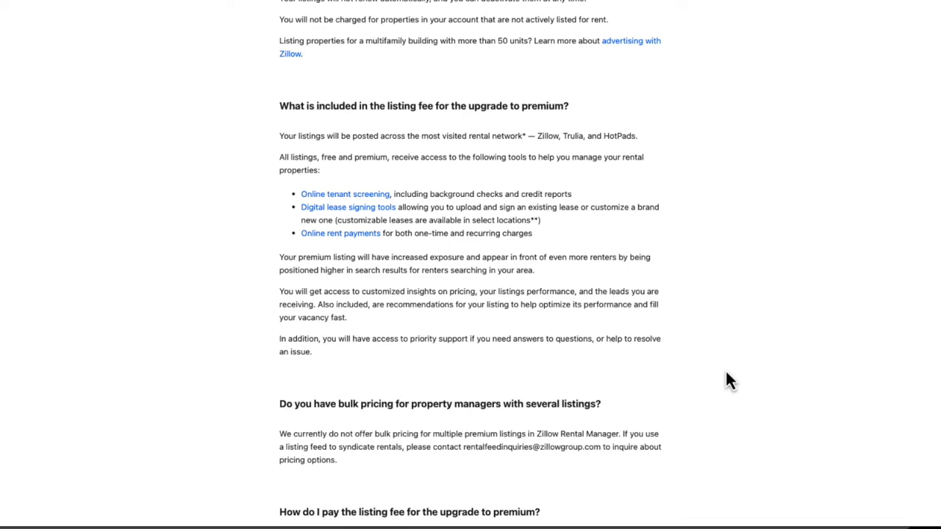
{"action": "mouse_move", "coordinate": [347, 207]}
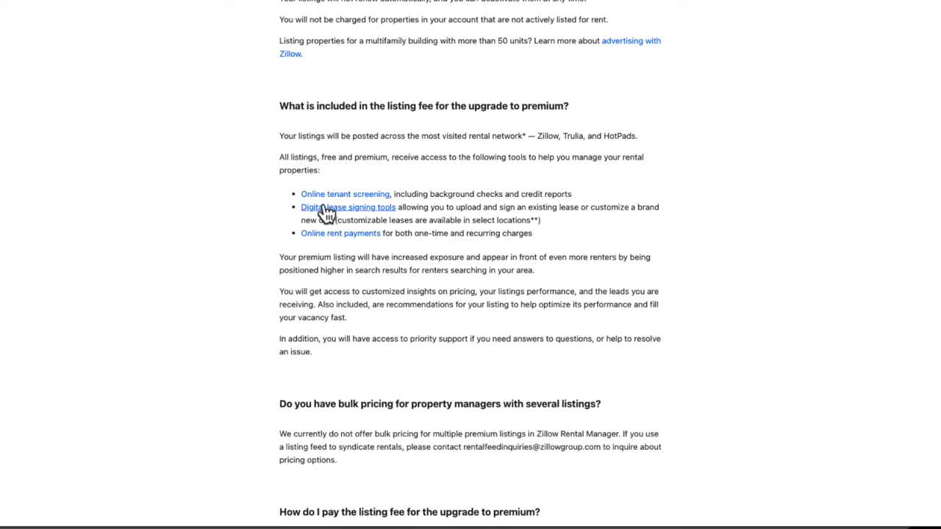
{"action": "mouse_move", "coordinate": [312, 224]}
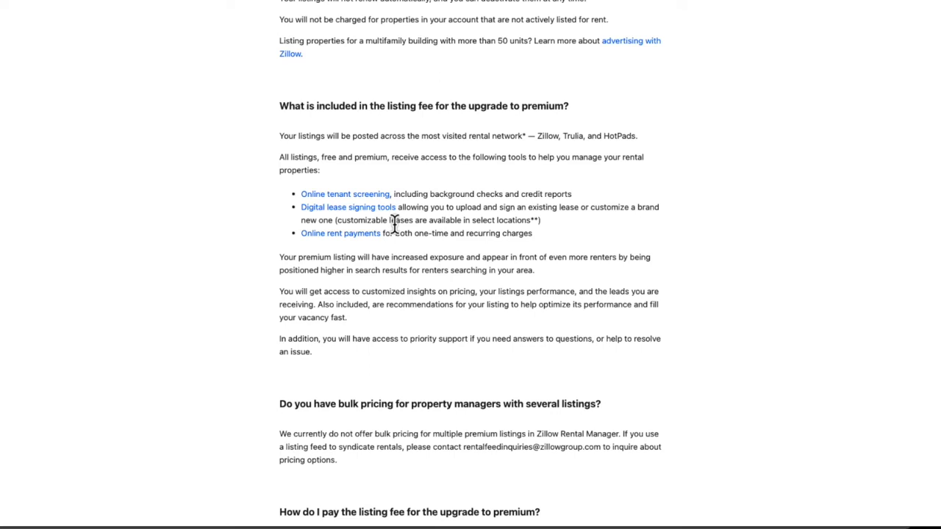
{"action": "mouse_move", "coordinate": [318, 250]}
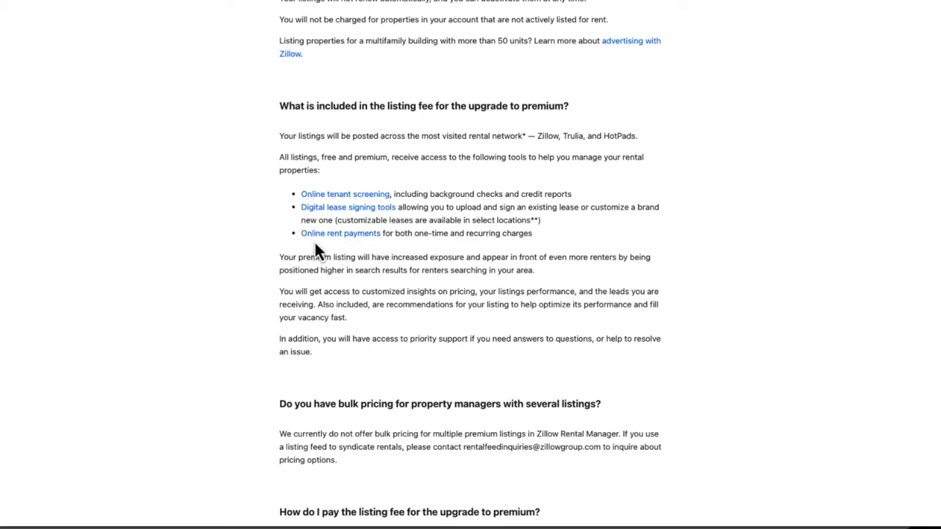
{"action": "mouse_move", "coordinate": [382, 253]}
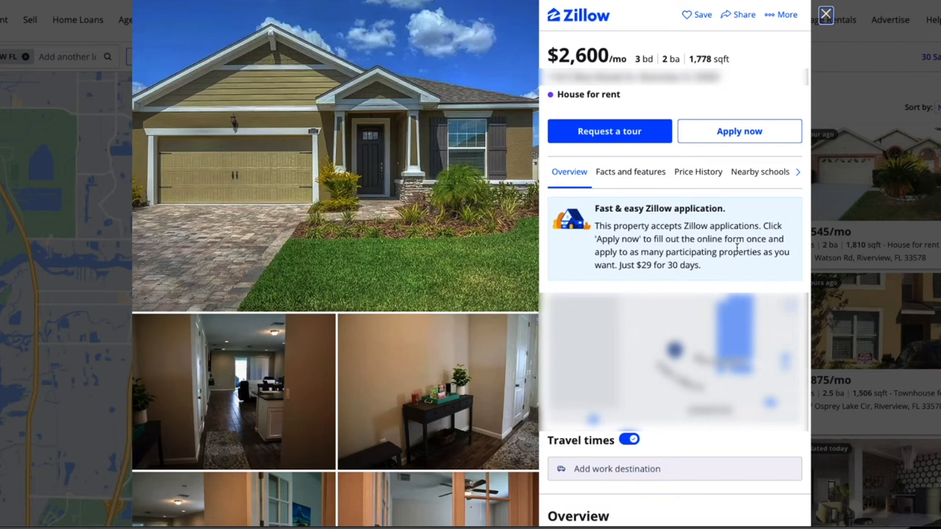
Step: Expand and read the full overview description of the $2,600/mo three-bedroom house
{"action": "scroll", "scroll_direction": "down", "scroll_amount": 3}
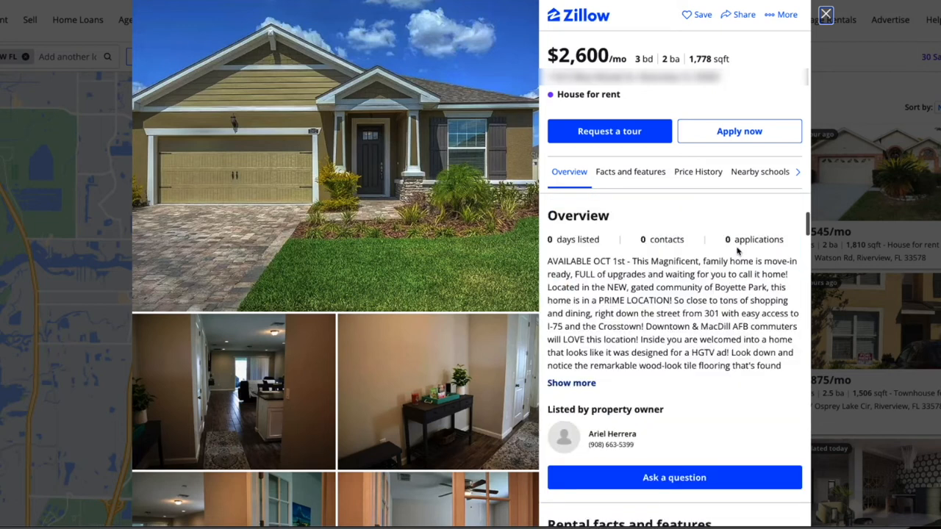
{"action": "mouse_move", "coordinate": [547, 257]}
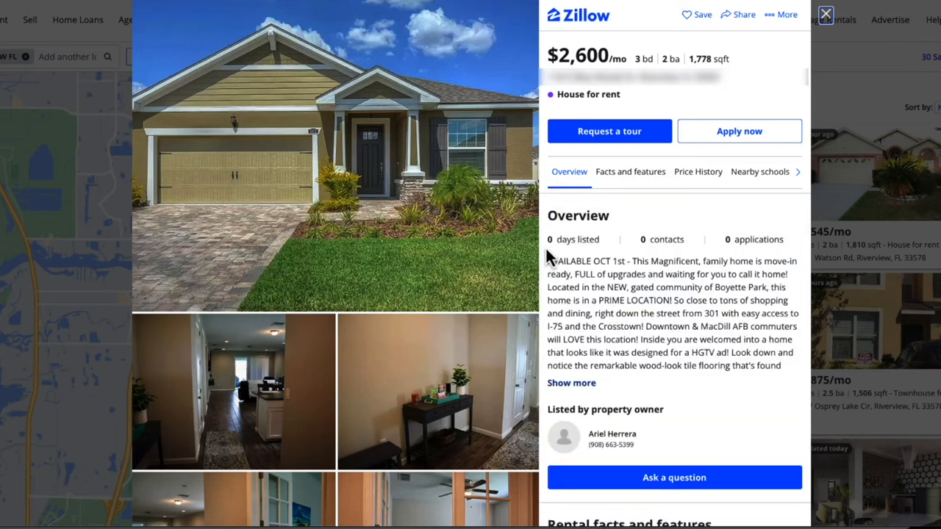
{"action": "mouse_move", "coordinate": [676, 257]}
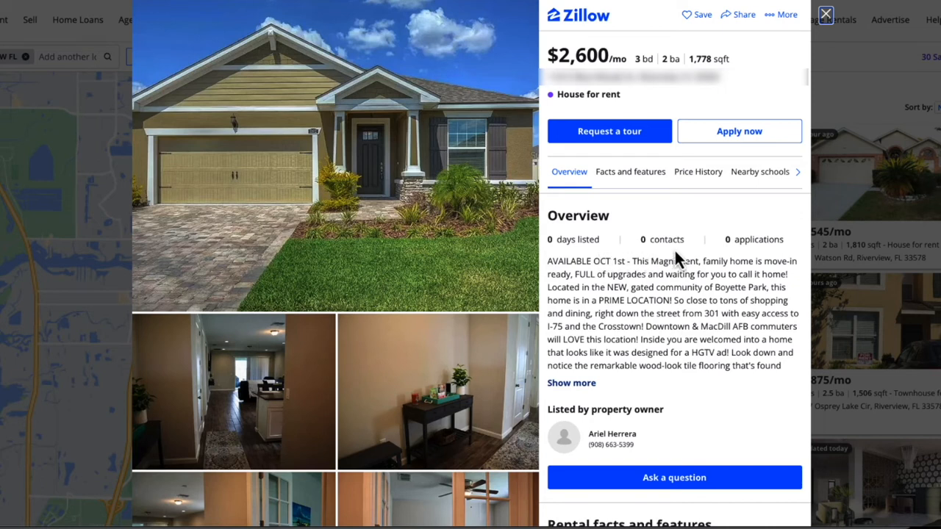
{"action": "mouse_move", "coordinate": [797, 258]}
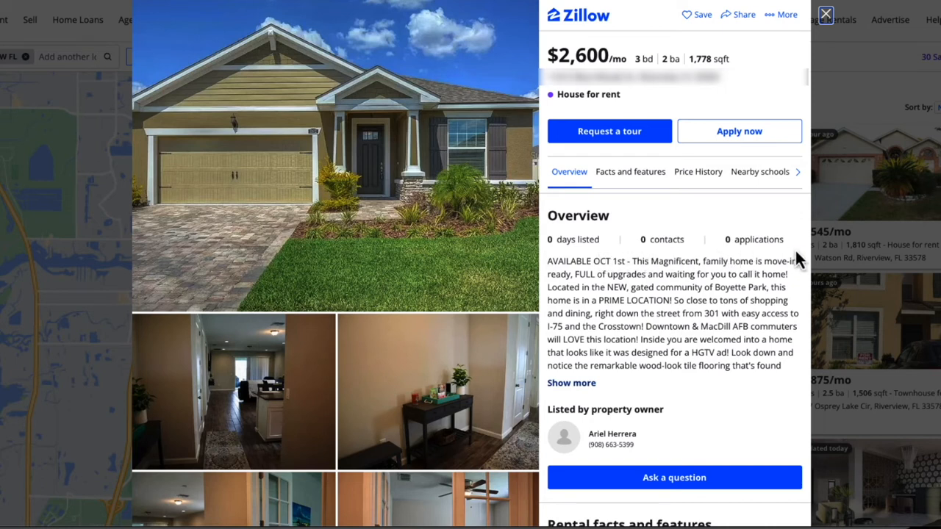
{"action": "mouse_move", "coordinate": [610, 463]}
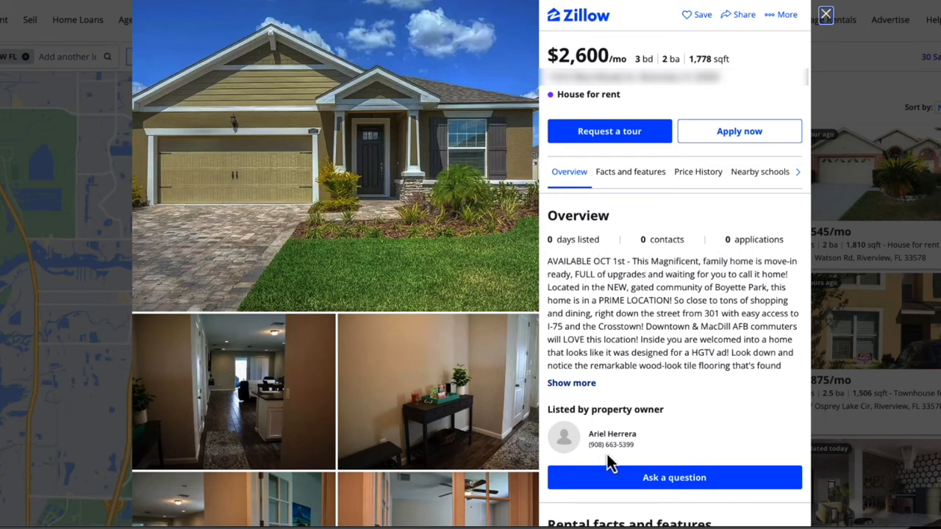
{"action": "mouse_move", "coordinate": [639, 460]}
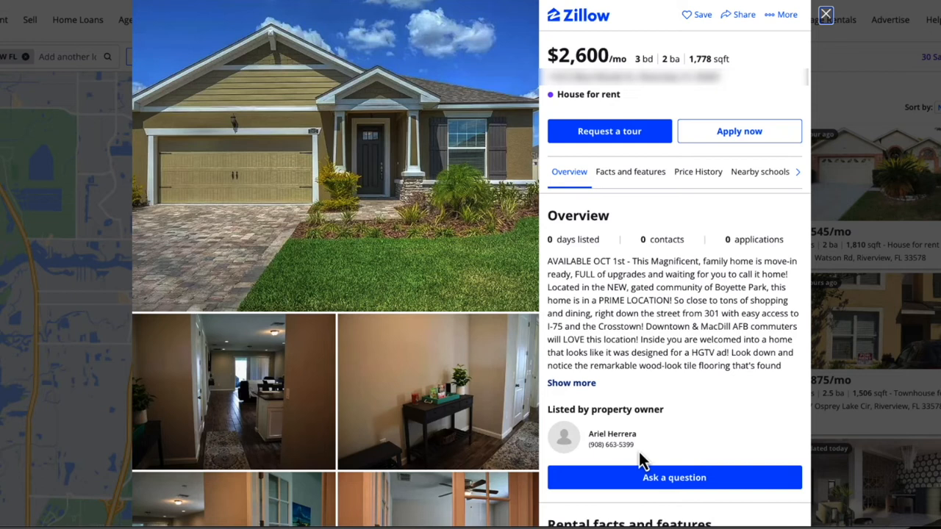
{"action": "left_click", "coordinate": [571, 382]}
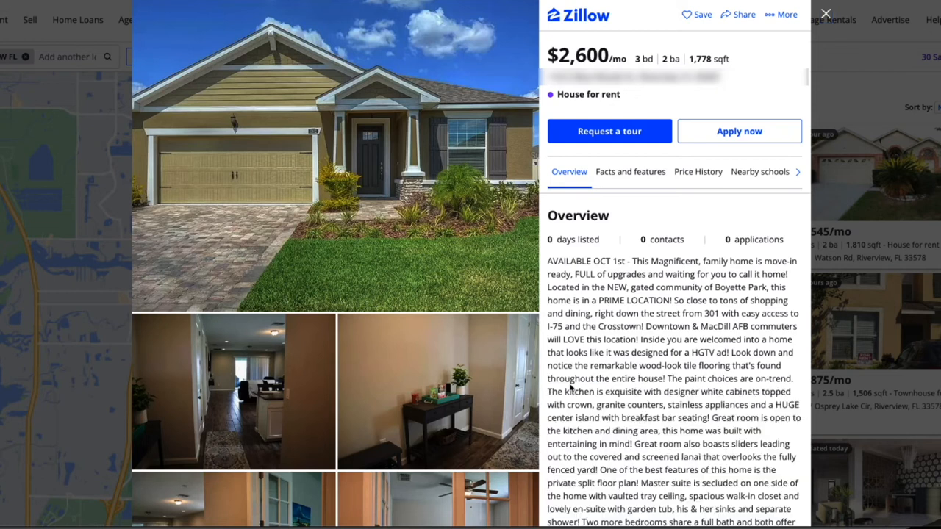
{"action": "scroll", "scroll_direction": "down", "scroll_amount": 3}
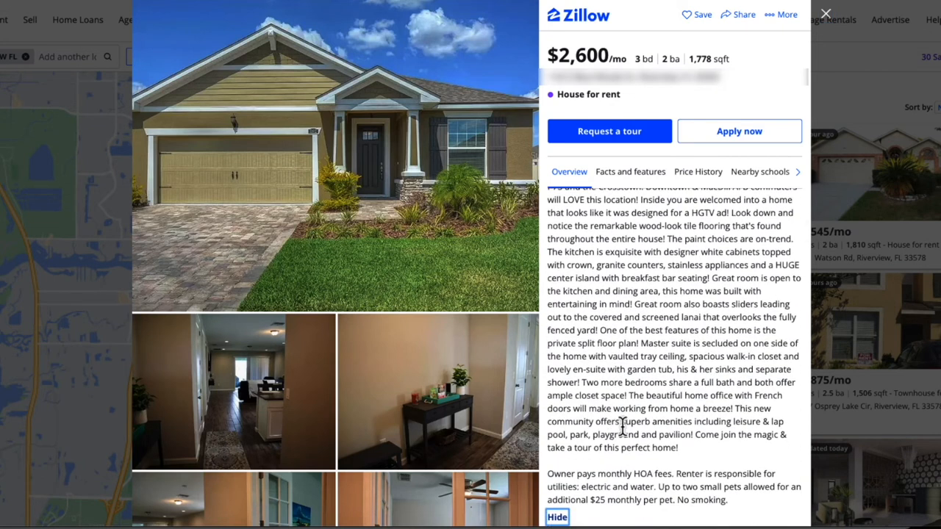
{"action": "mouse_move", "coordinate": [583, 473]}
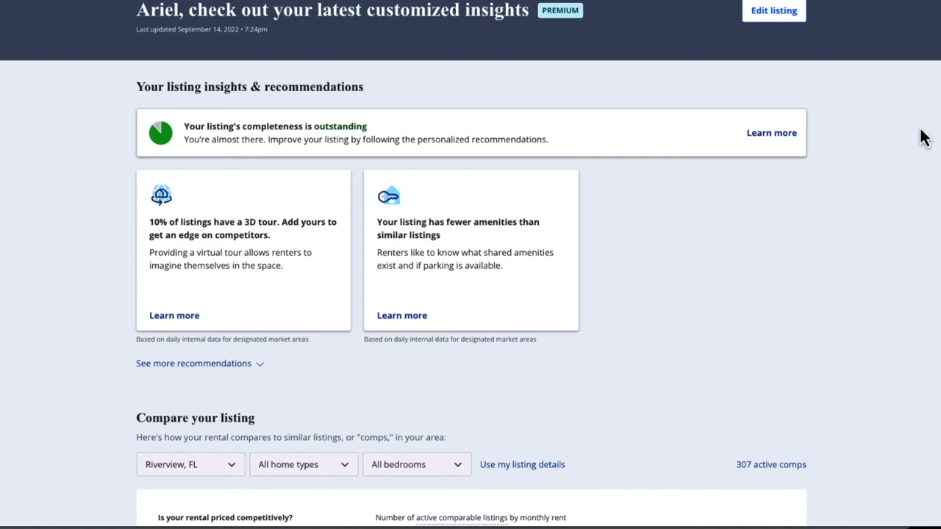
{"action": "mouse_move", "coordinate": [698, 72]}
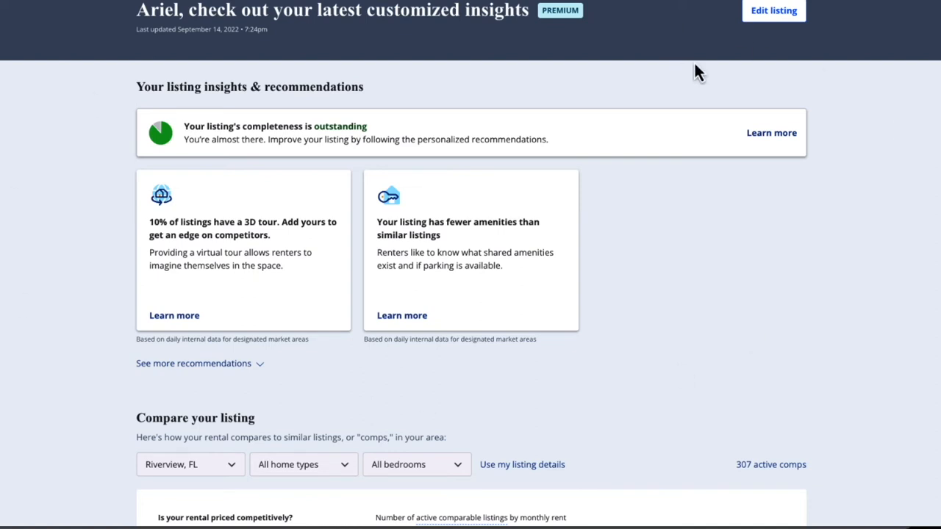
{"action": "mouse_move", "coordinate": [780, 296]}
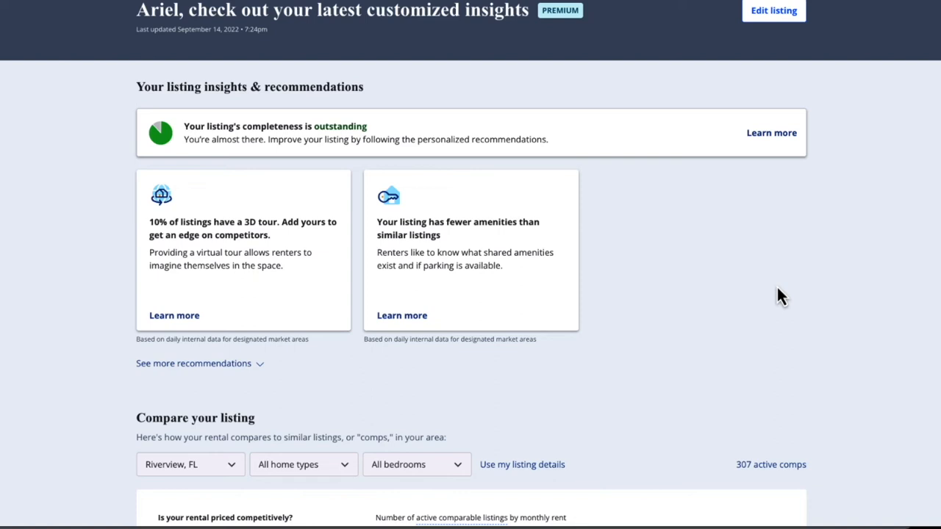
{"action": "mouse_move", "coordinate": [691, 246]}
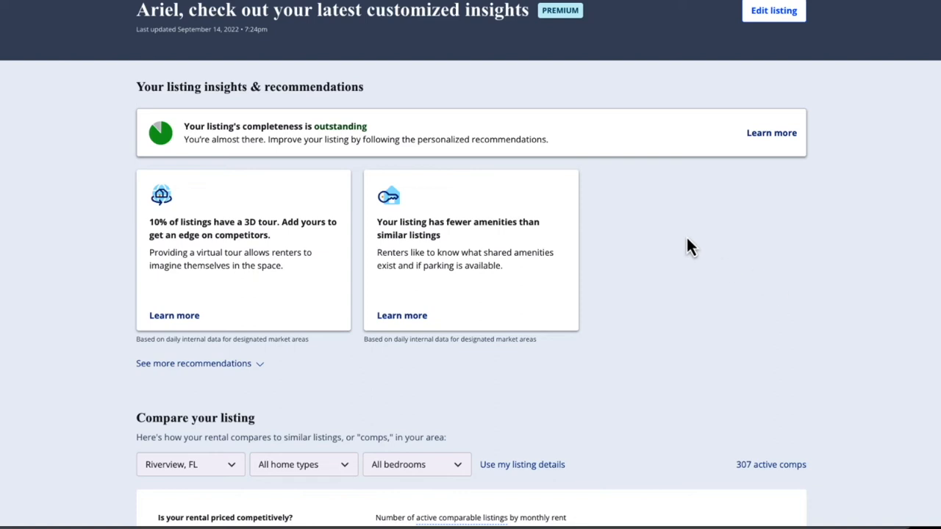
{"action": "mouse_move", "coordinate": [261, 231]}
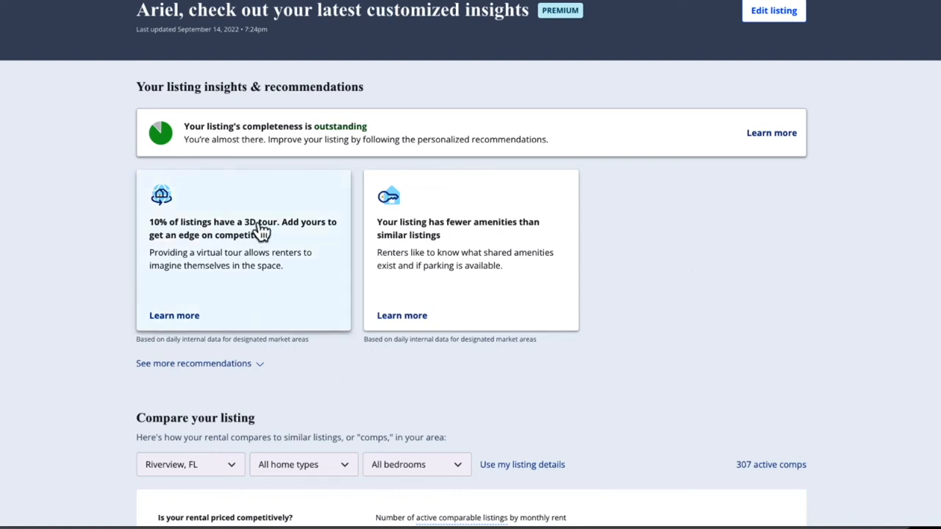
{"action": "mouse_move", "coordinate": [161, 242]}
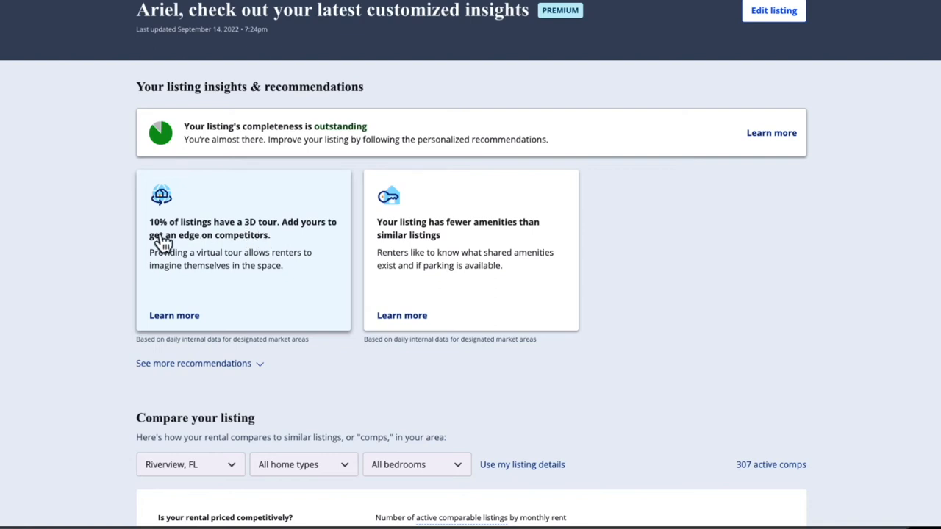
{"action": "mouse_move", "coordinate": [269, 240]}
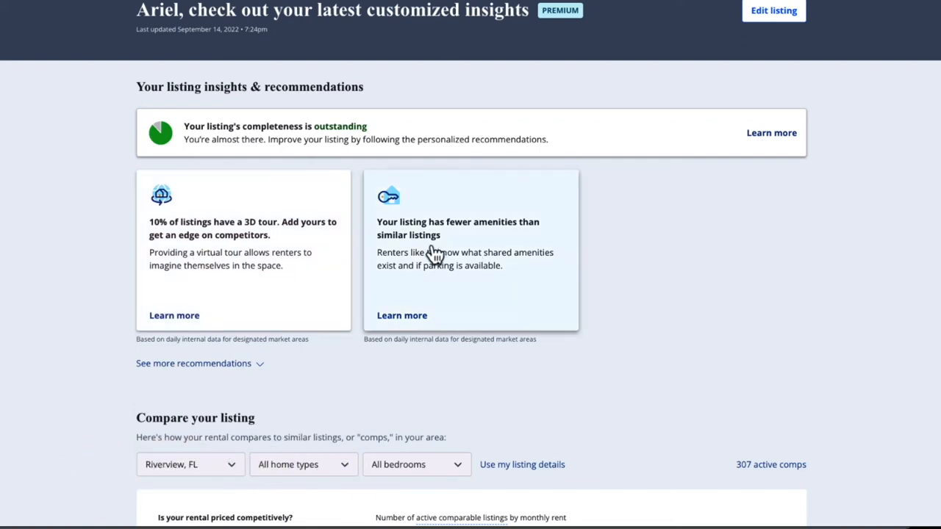
{"action": "mouse_move", "coordinate": [423, 340]}
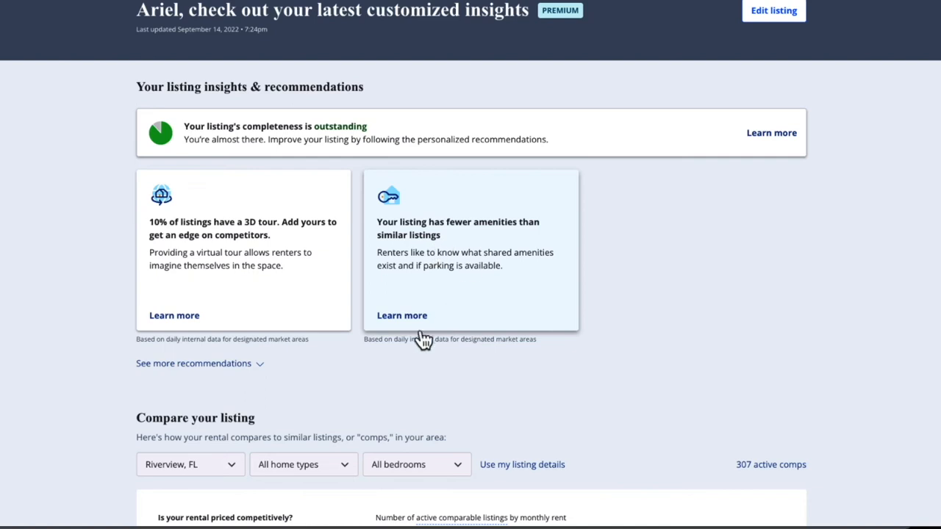
Step: Open the 'Add your amenities' details from the fewer-amenities recommendation card
{"action": "left_click", "coordinate": [402, 314]}
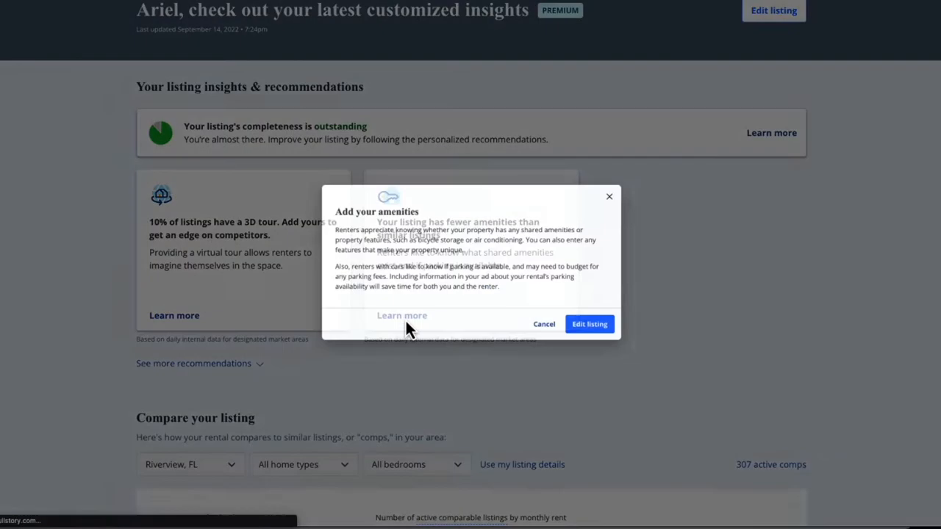
Step: Check the listing's amenities (air conditioning, garage parking, backyard, lanai), then return to insights
{"action": "left_click", "coordinate": [588, 324]}
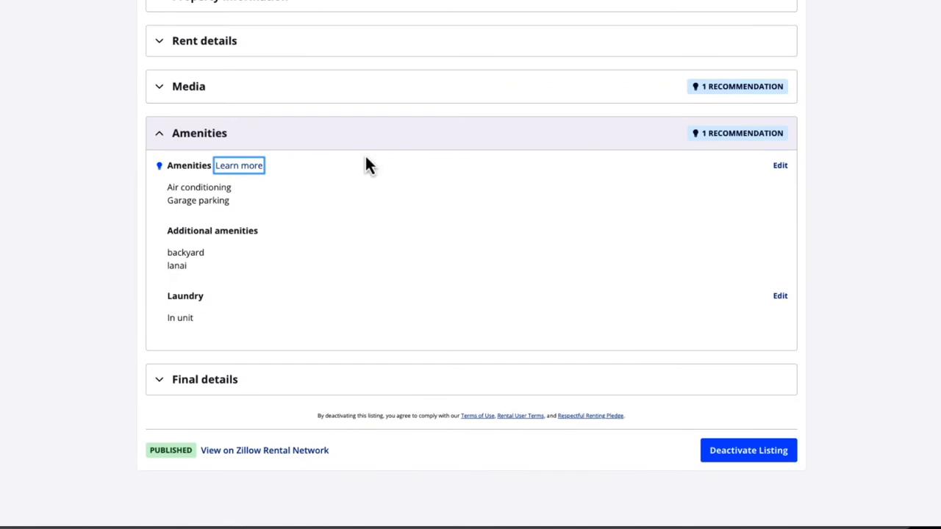
{"action": "mouse_move", "coordinate": [176, 220]}
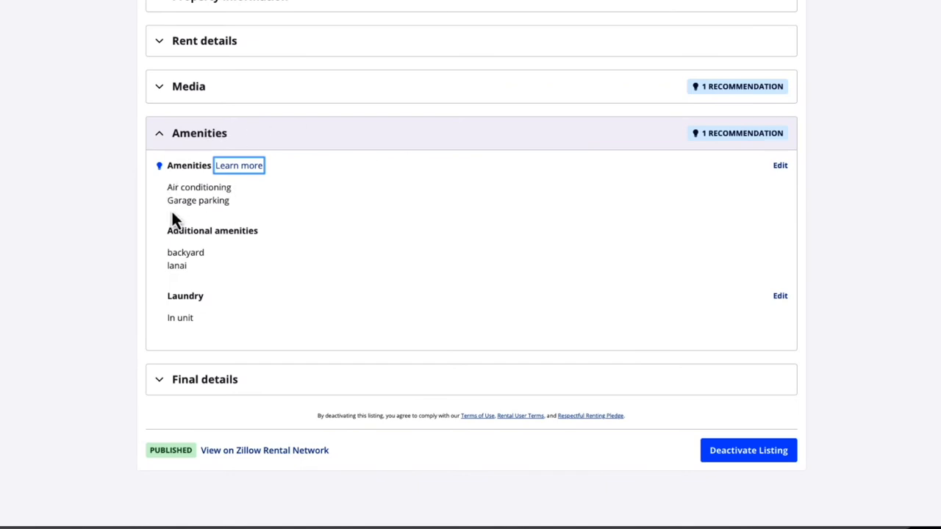
{"action": "mouse_move", "coordinate": [171, 282]}
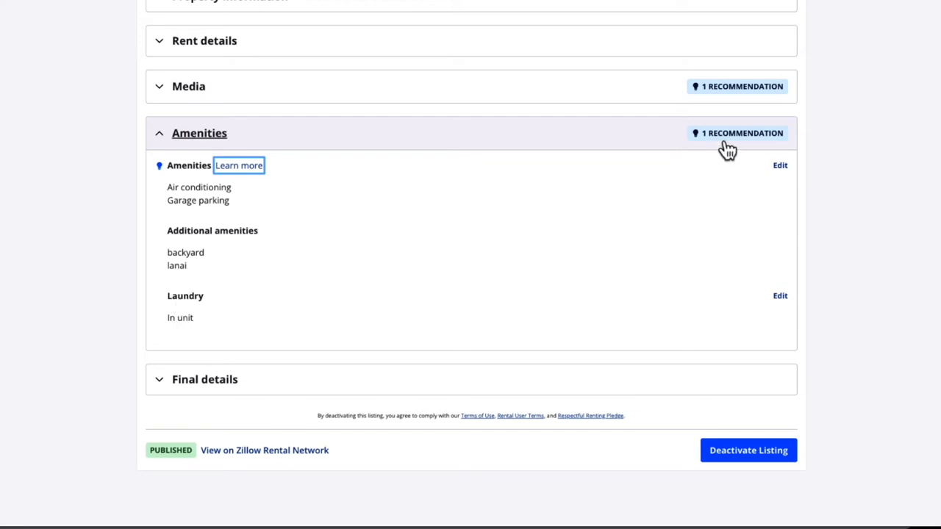
{"action": "mouse_move", "coordinate": [610, 138]}
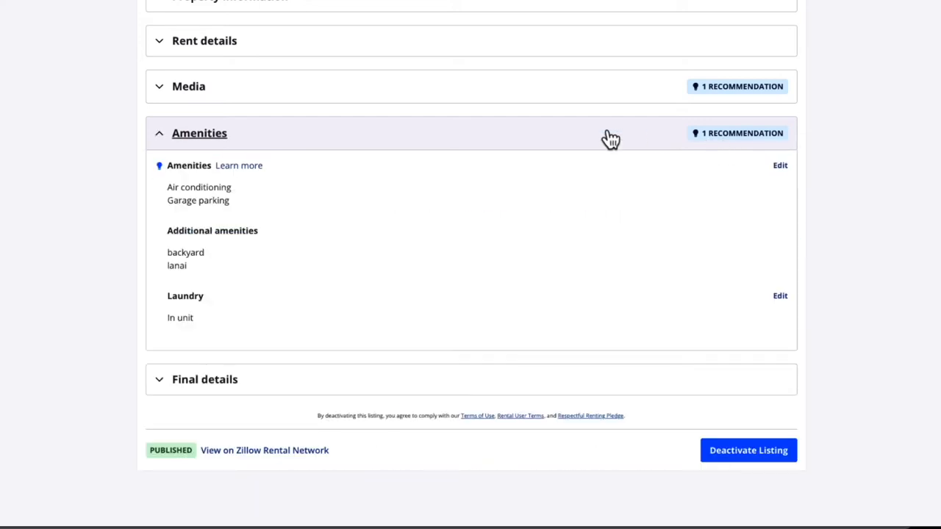
{"action": "left_click", "coordinate": [736, 133]}
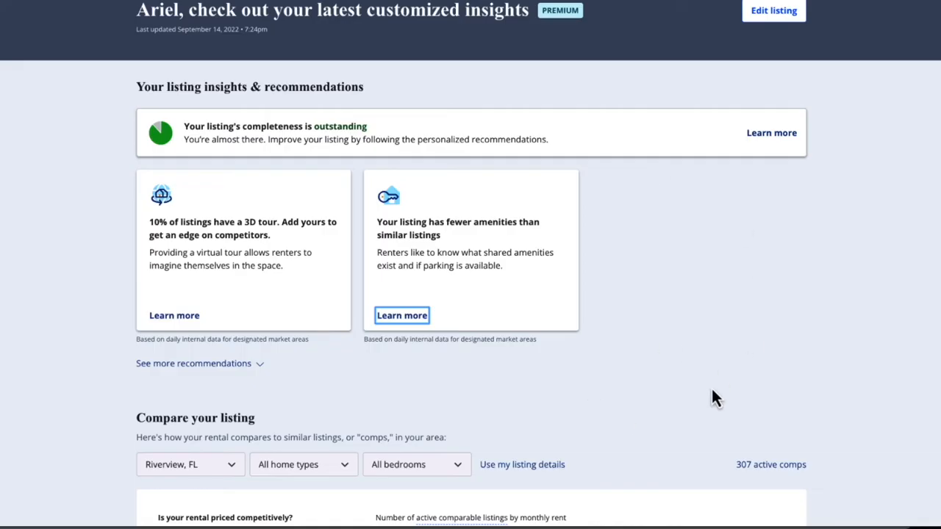
Step: Scroll to the market's most common features, such as dishwasher, pool and balcony
{"action": "scroll", "scroll_direction": "down", "scroll_amount": 3}
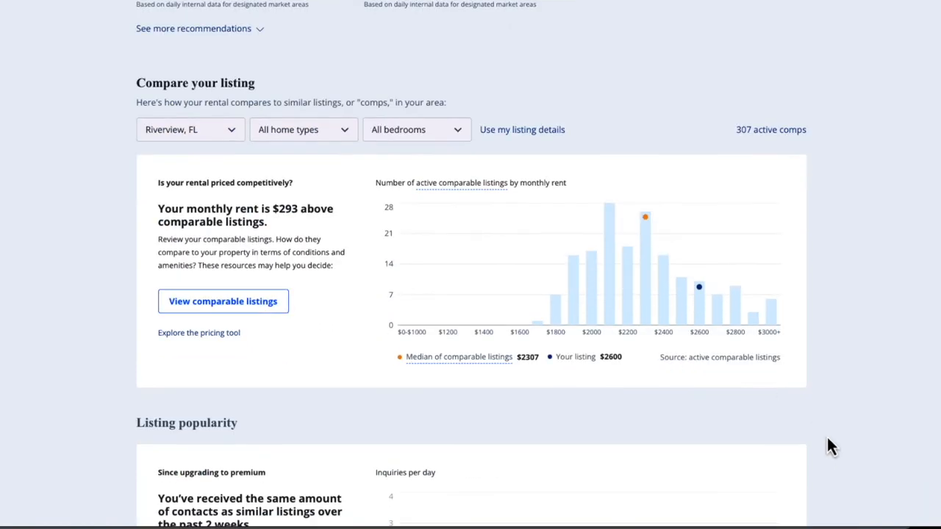
{"action": "scroll", "scroll_direction": "down", "scroll_amount": 3}
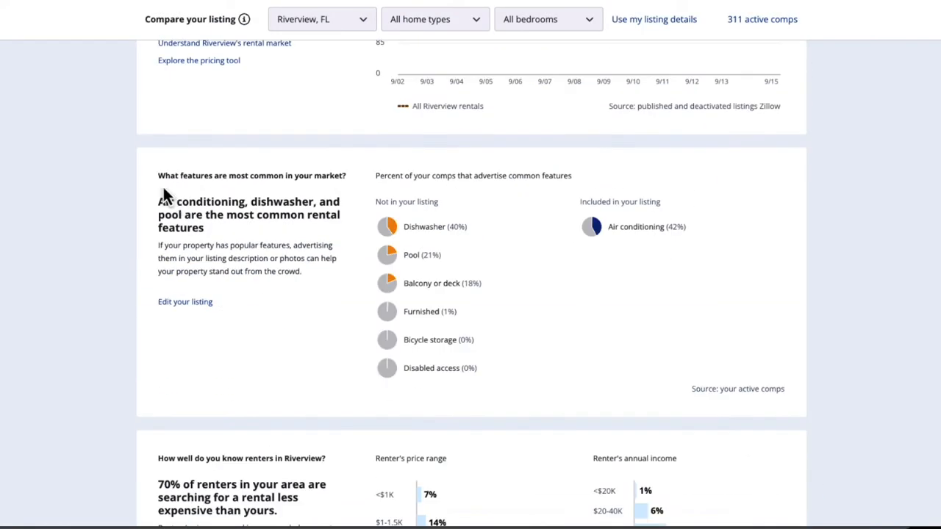
{"action": "mouse_move", "coordinate": [345, 180]}
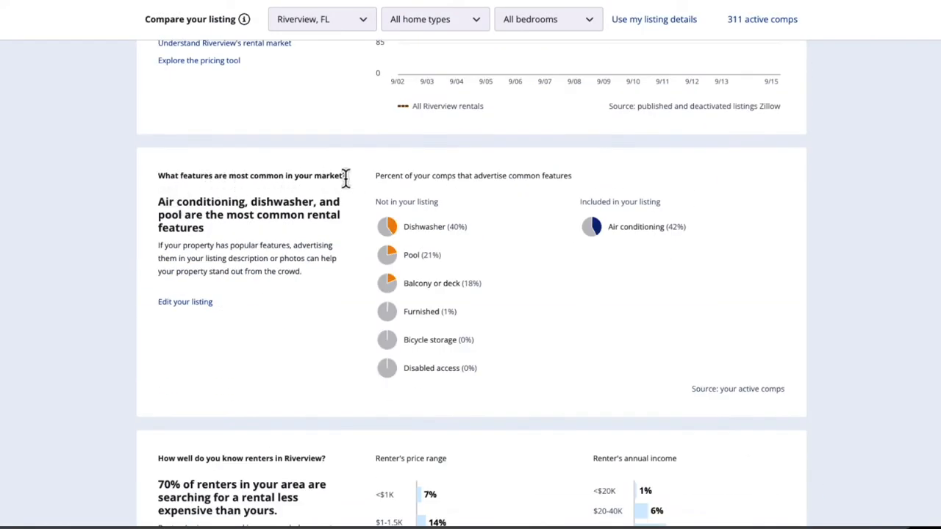
{"action": "mouse_move", "coordinate": [334, 239]}
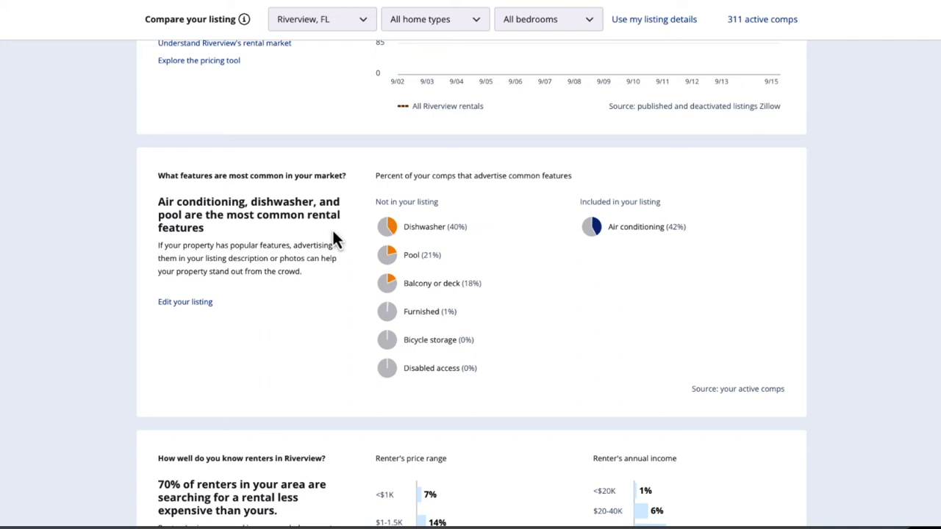
{"action": "mouse_move", "coordinate": [335, 203]}
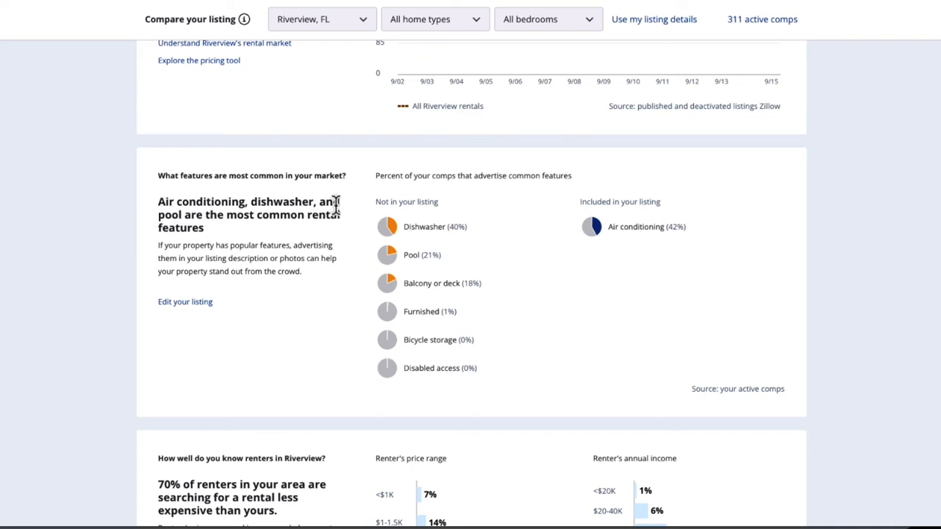
{"action": "mouse_move", "coordinate": [402, 244]}
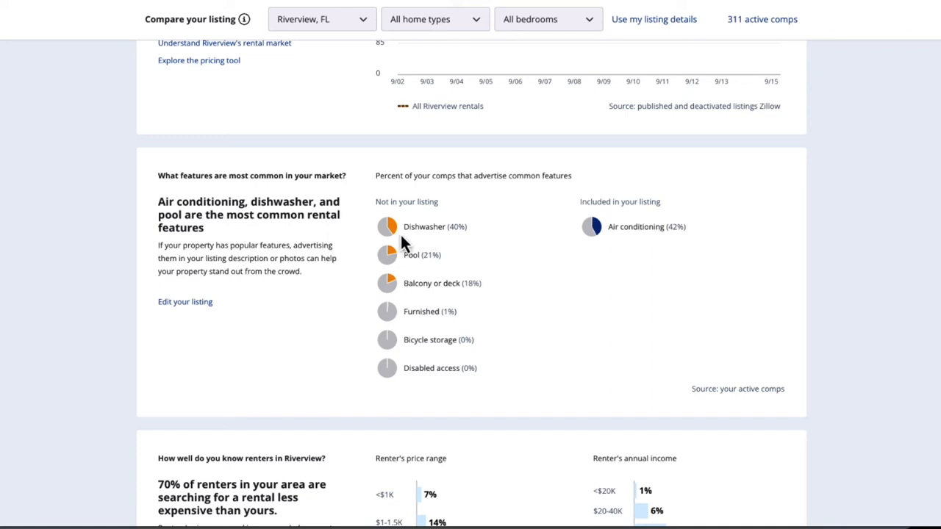
{"action": "mouse_move", "coordinate": [406, 285]}
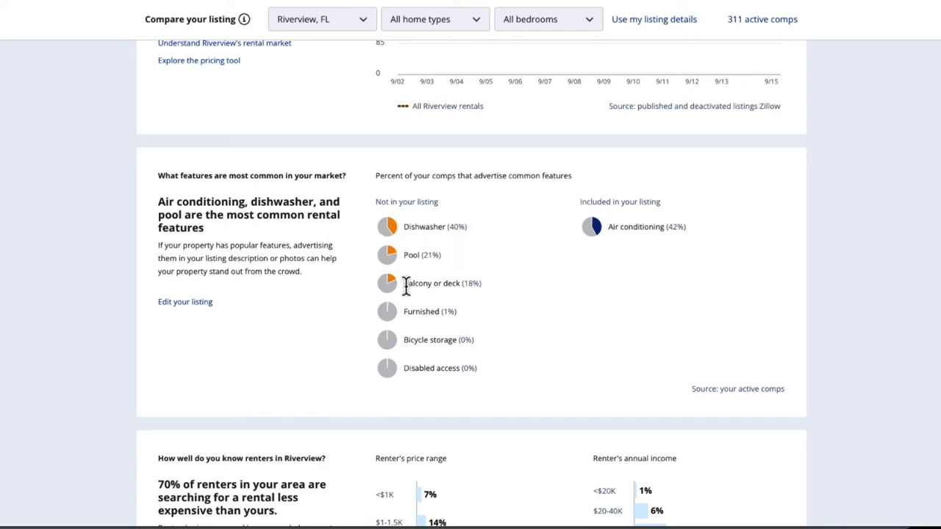
{"action": "mouse_move", "coordinate": [445, 281]}
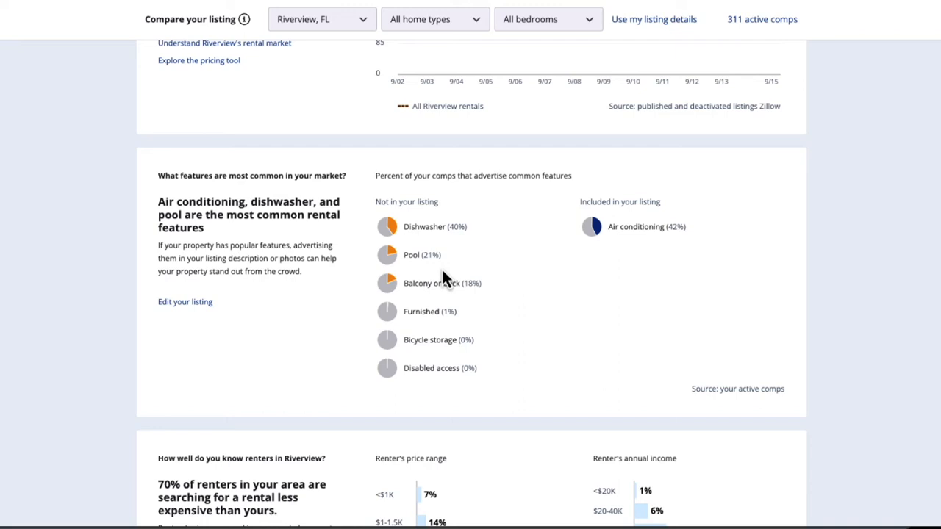
{"action": "mouse_move", "coordinate": [419, 306]}
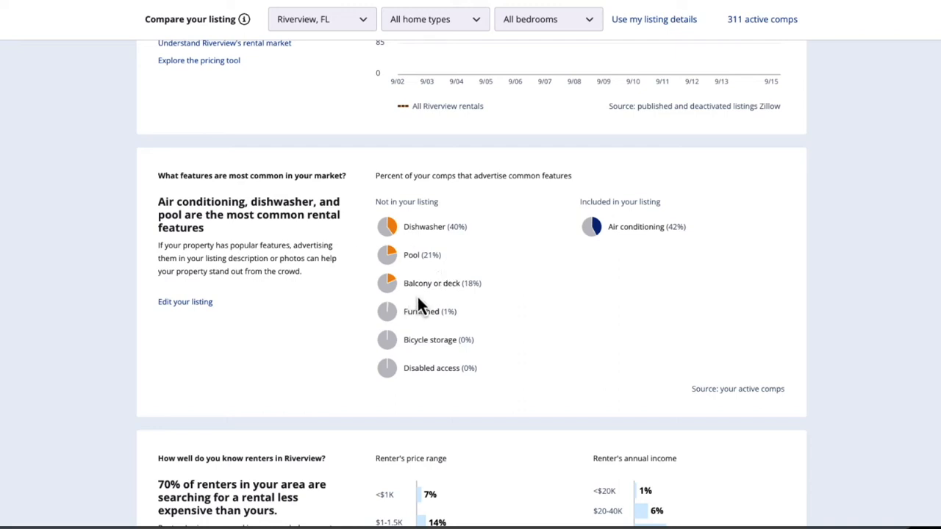
{"action": "mouse_move", "coordinate": [465, 300]}
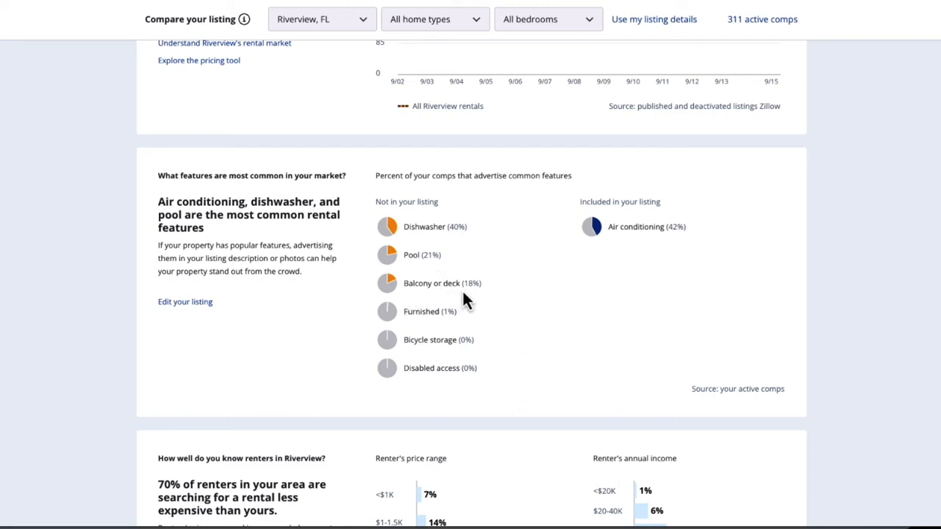
{"action": "mouse_move", "coordinate": [432, 254]}
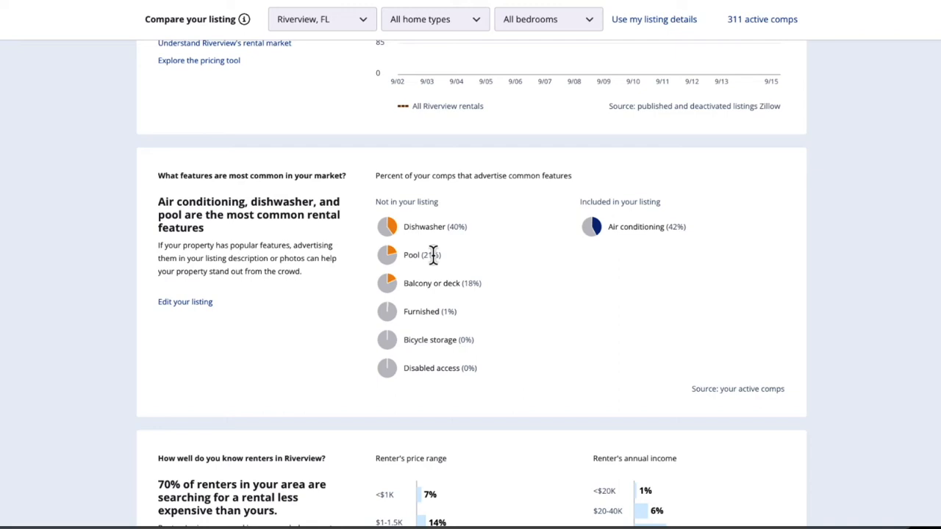
{"action": "mouse_move", "coordinate": [868, 224]}
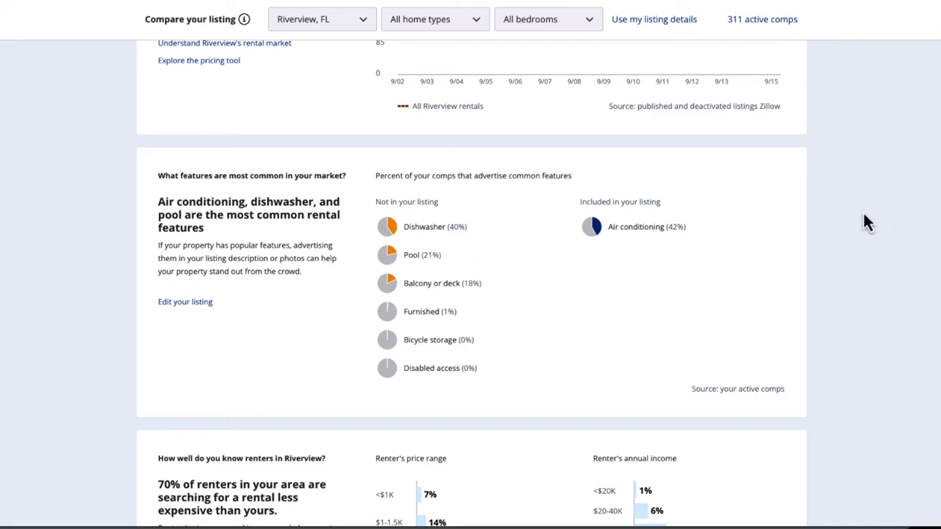
Step: Scroll back up to the rent histogram showing the listing $293 above comparables
{"action": "scroll", "scroll_direction": "up", "scroll_amount": 3}
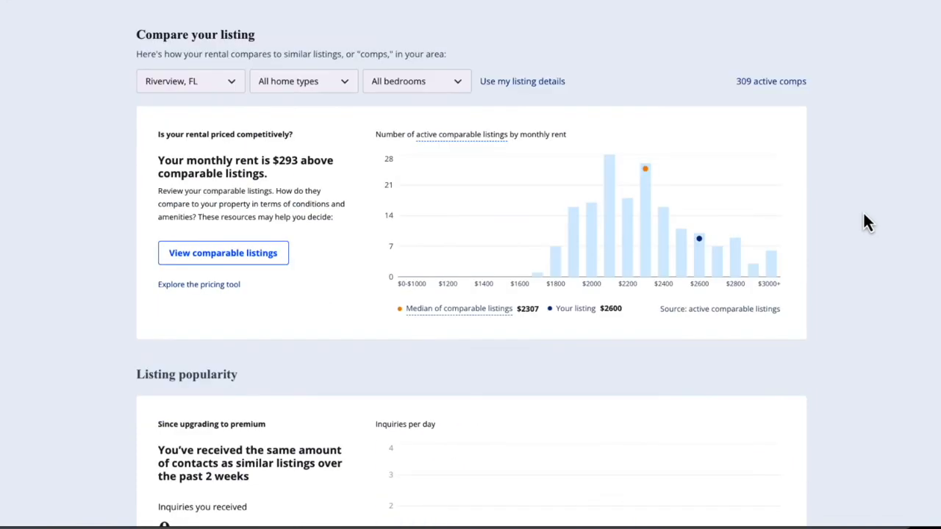
{"action": "mouse_move", "coordinate": [887, 87]}
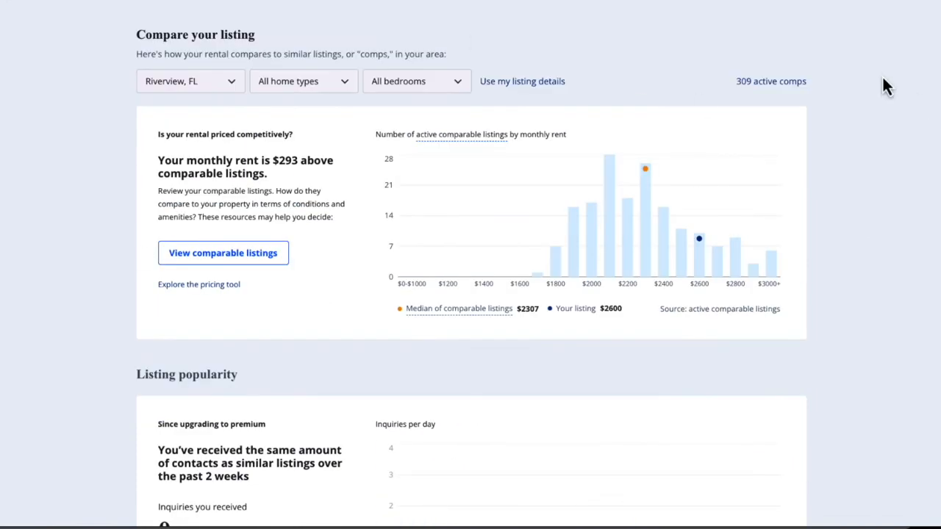
{"action": "mouse_move", "coordinate": [888, 121]}
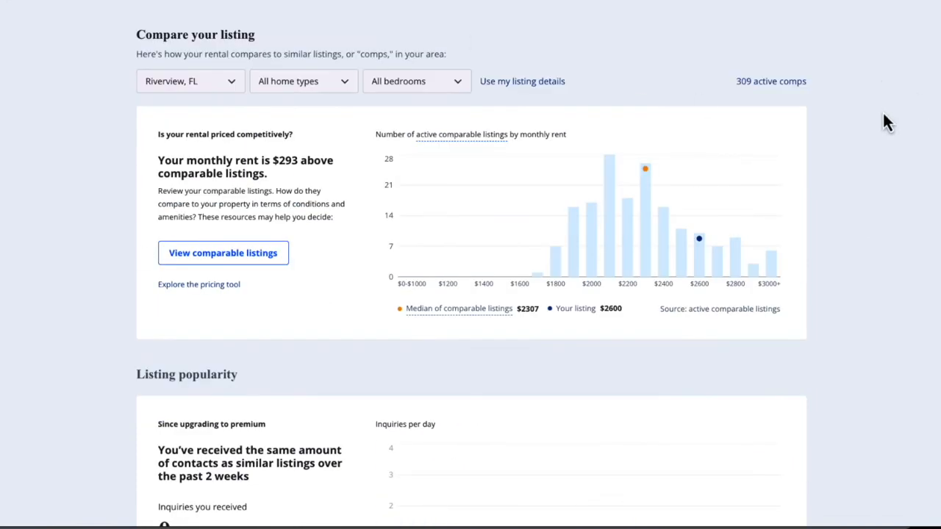
{"action": "mouse_move", "coordinate": [650, 247]}
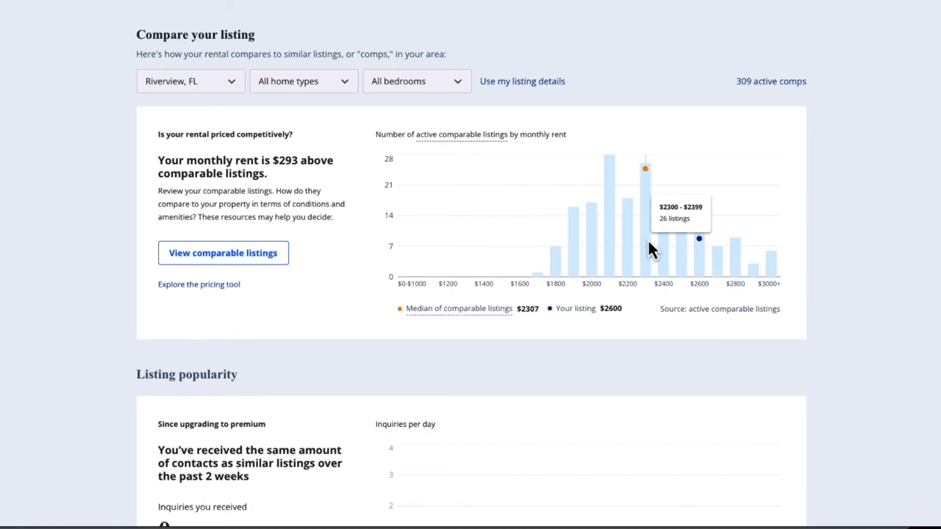
{"action": "mouse_move", "coordinate": [704, 278]}
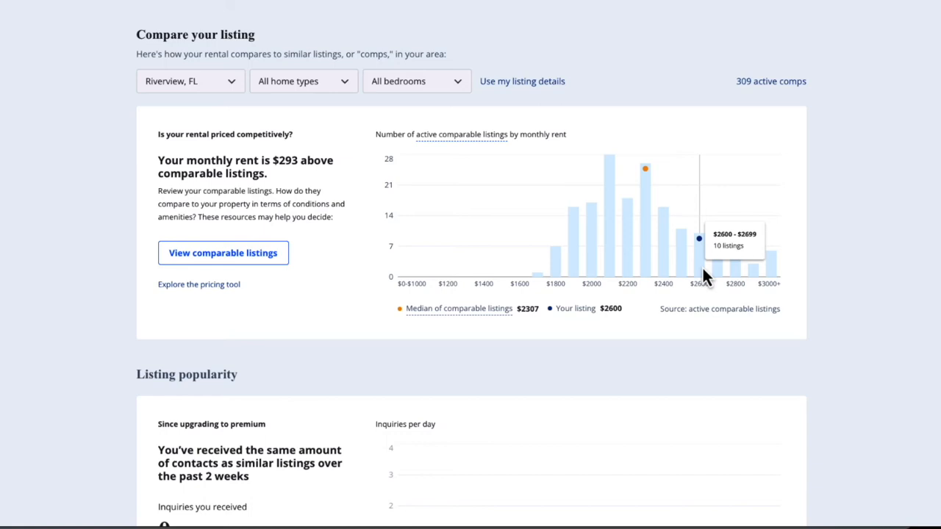
{"action": "mouse_move", "coordinate": [198, 284]}
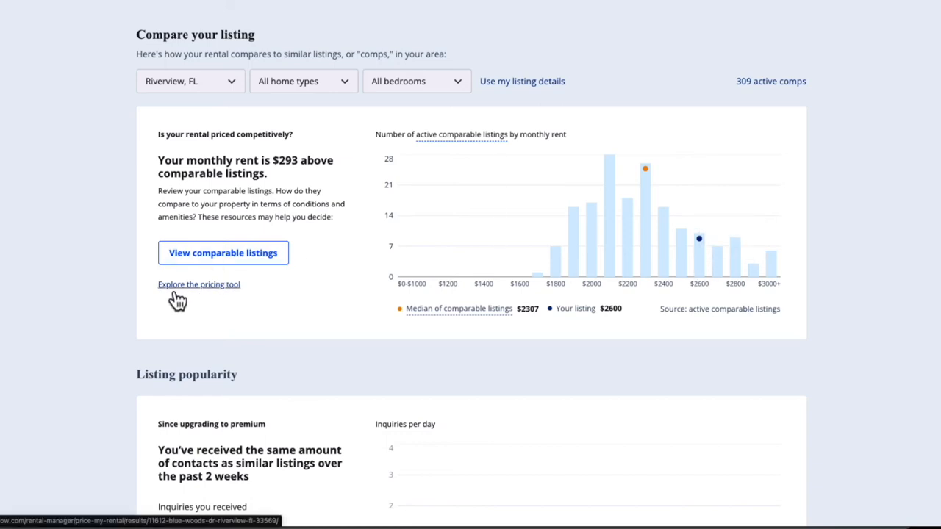
Step: View the pricing tool's $2,318 rent estimate and nearby comparable rentals
{"action": "left_click", "coordinate": [199, 284]}
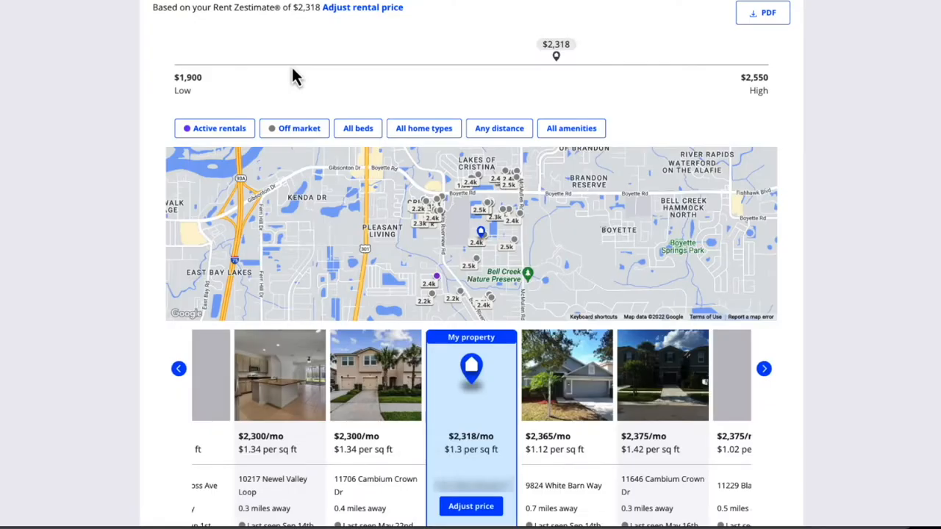
{"action": "mouse_move", "coordinate": [301, 13]}
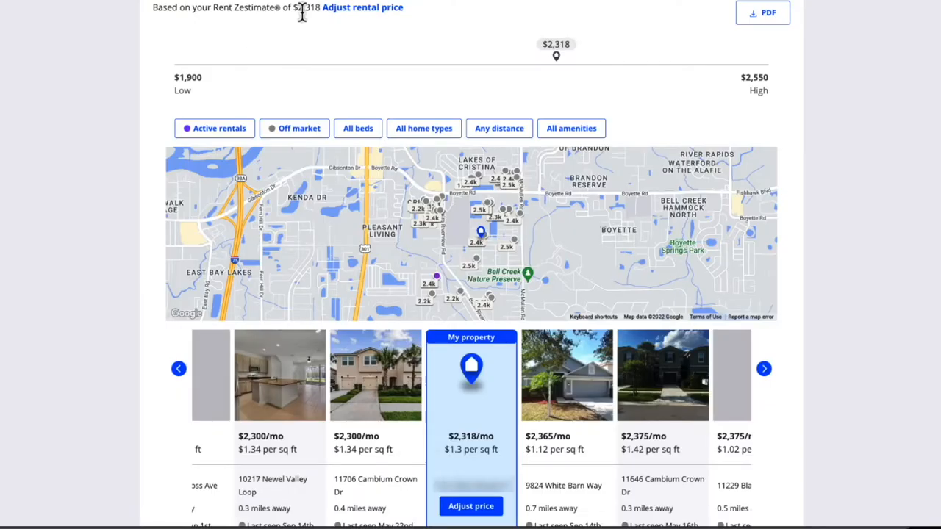
{"action": "mouse_move", "coordinate": [205, 101]}
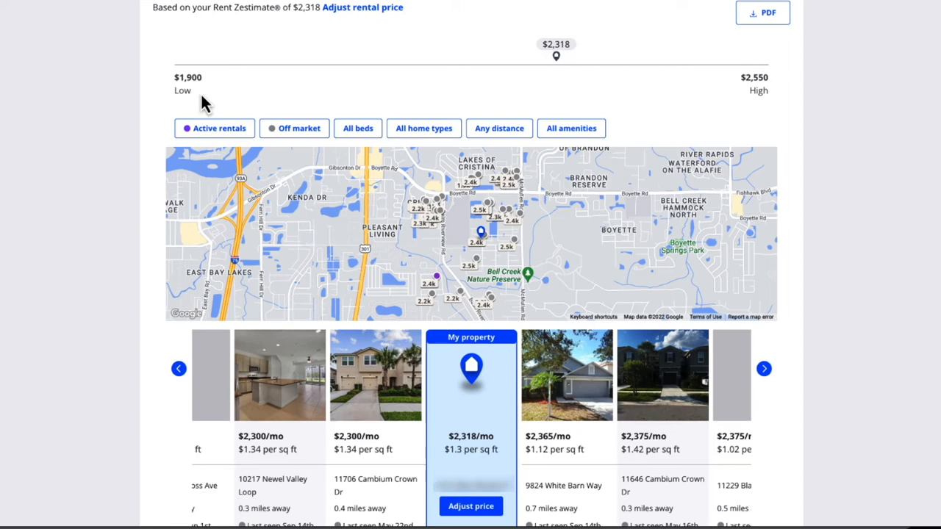
{"action": "scroll", "scroll_direction": "down", "scroll_amount": 3}
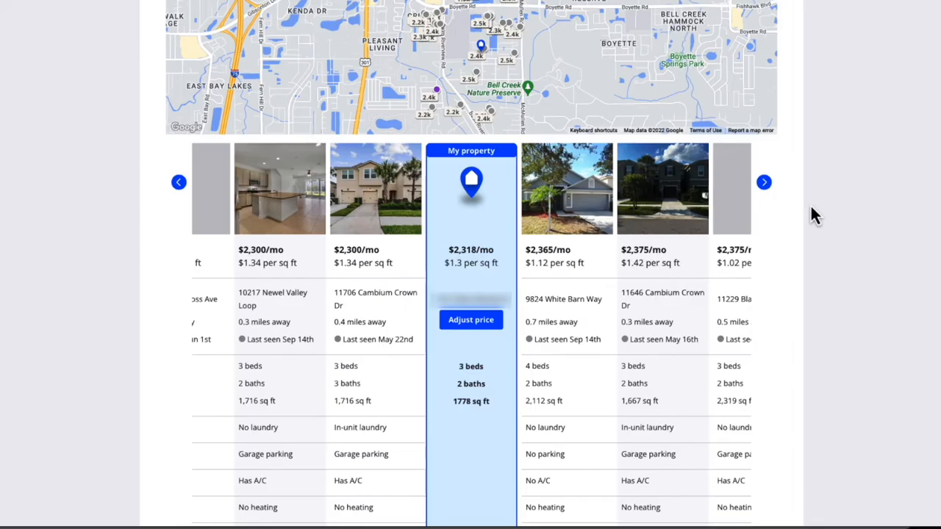
{"action": "mouse_move", "coordinate": [766, 237]}
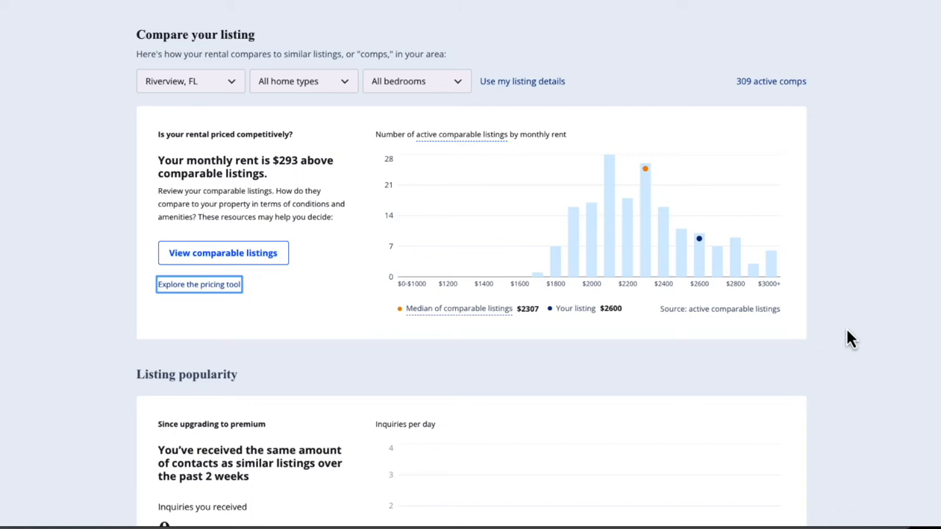
Step: Scroll to Listing popularity showing zero inquiries versus comparables' inquiries per day
{"action": "scroll", "scroll_direction": "down", "scroll_amount": 3}
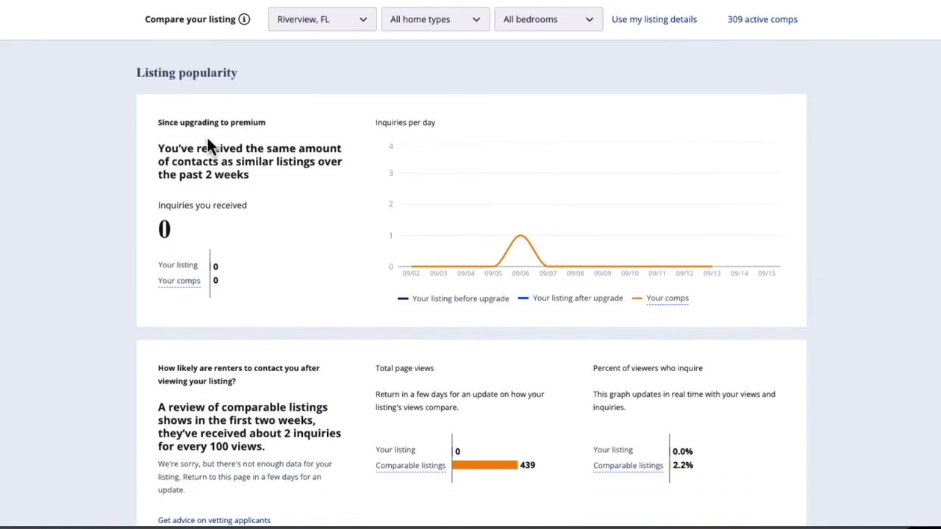
{"action": "mouse_move", "coordinate": [154, 81]}
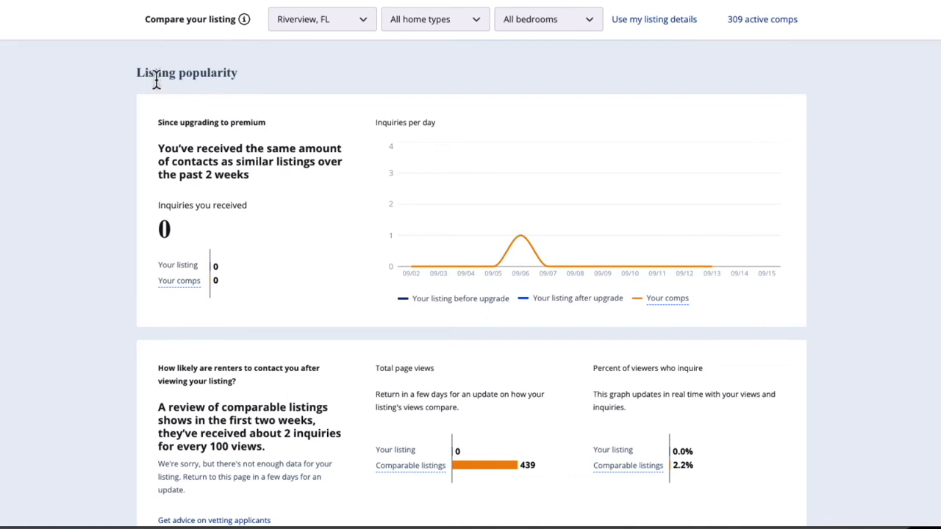
{"action": "mouse_move", "coordinate": [242, 80]}
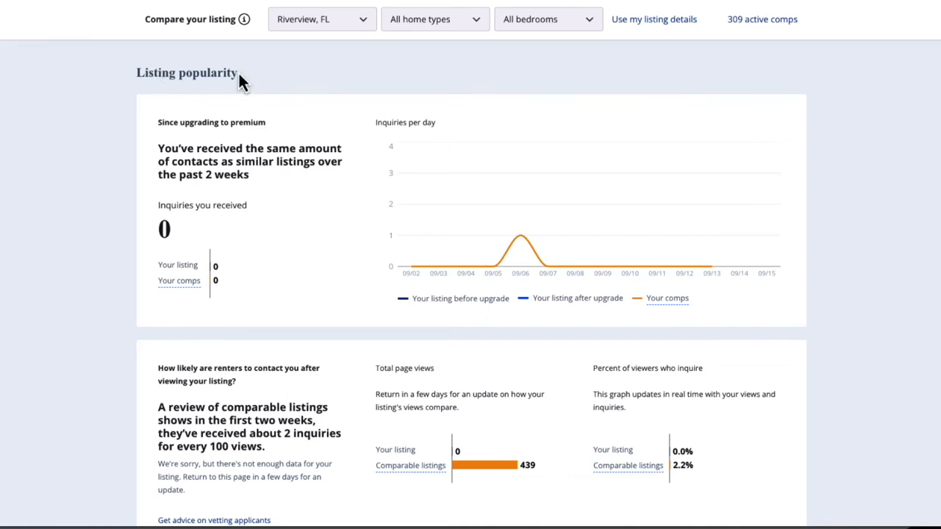
{"action": "mouse_move", "coordinate": [132, 299]}
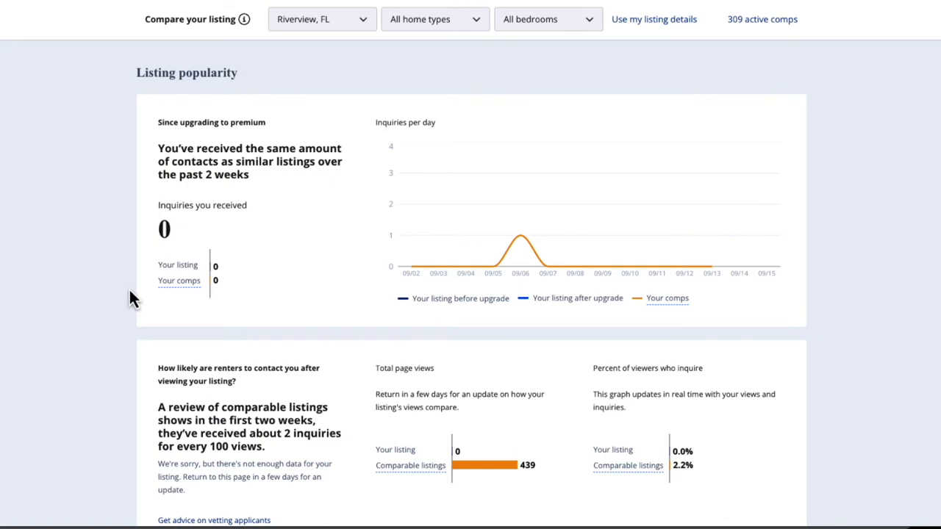
{"action": "mouse_move", "coordinate": [641, 294]}
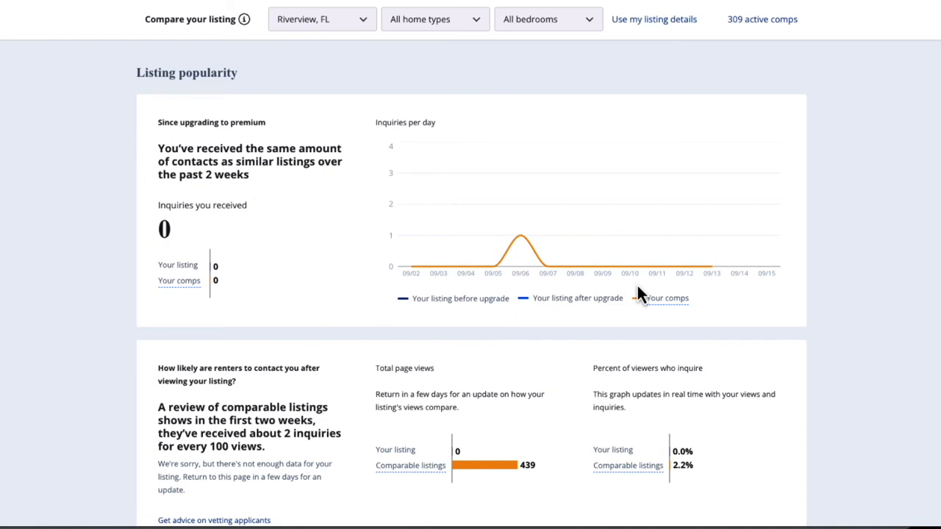
Step: Scroll to the renter contact figures: 0 page views versus 439, 0.0% versus 2.2%
{"action": "scroll", "scroll_direction": "down", "scroll_amount": 3}
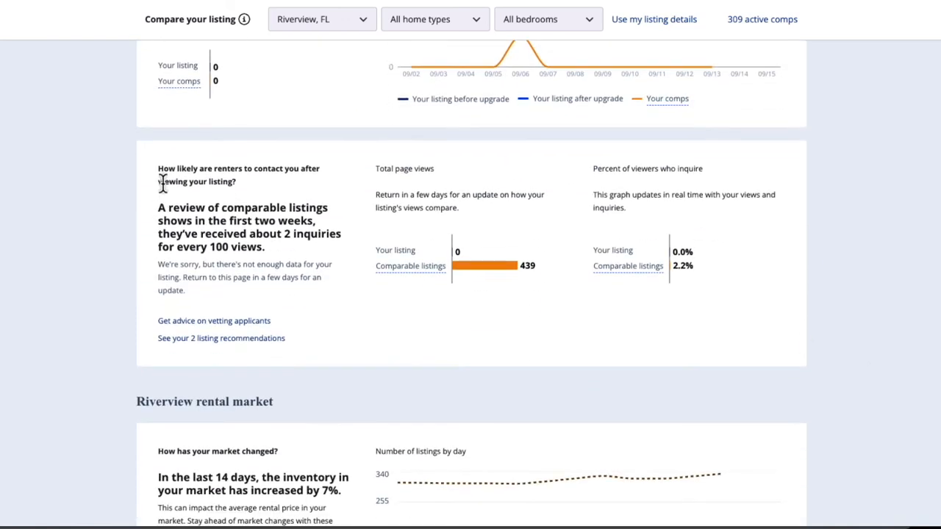
{"action": "mouse_move", "coordinate": [316, 183]}
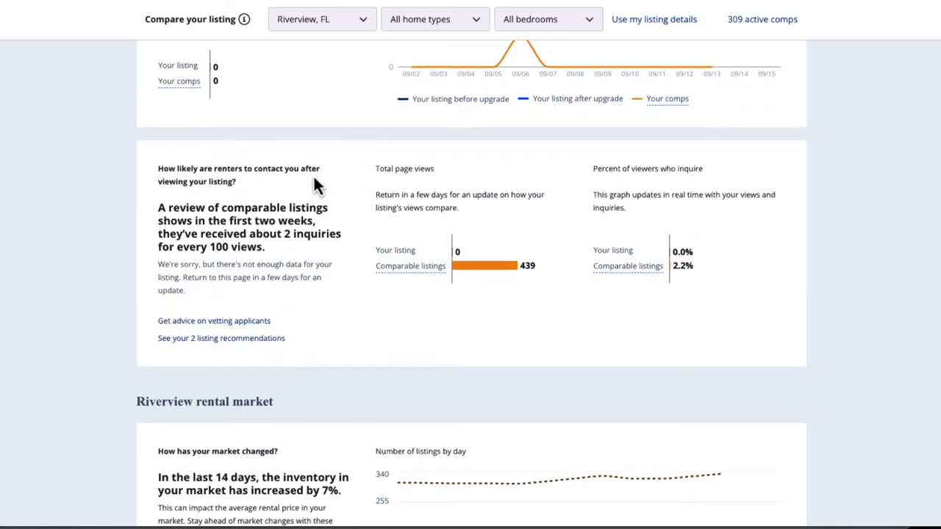
{"action": "mouse_move", "coordinate": [213, 217]}
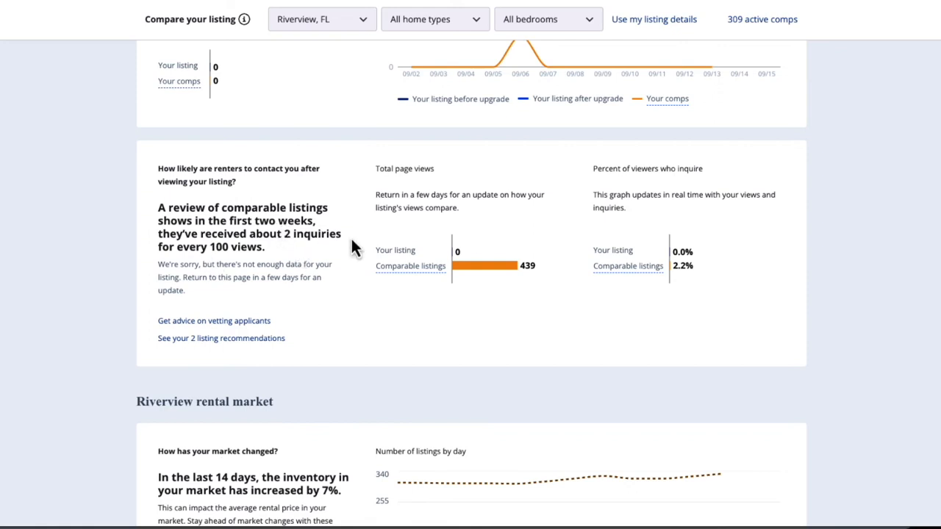
{"action": "mouse_move", "coordinate": [264, 272]}
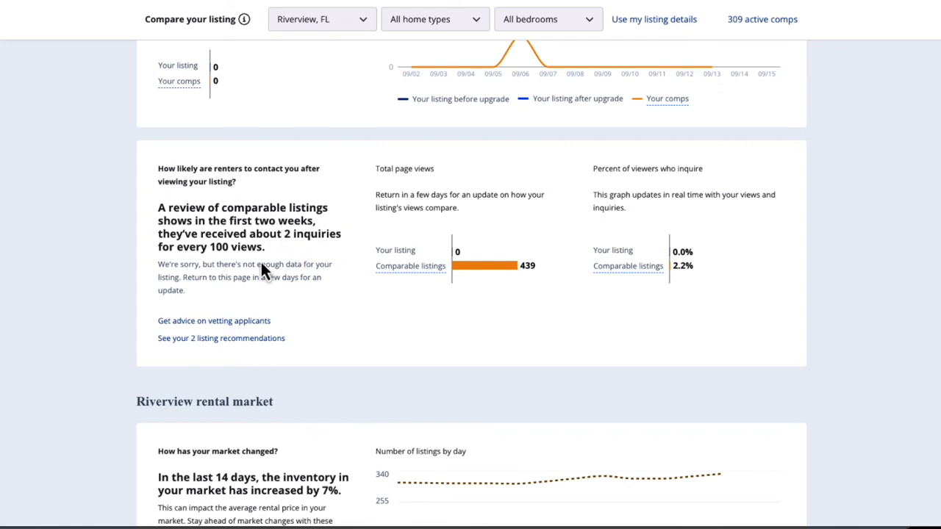
{"action": "mouse_move", "coordinate": [250, 264]}
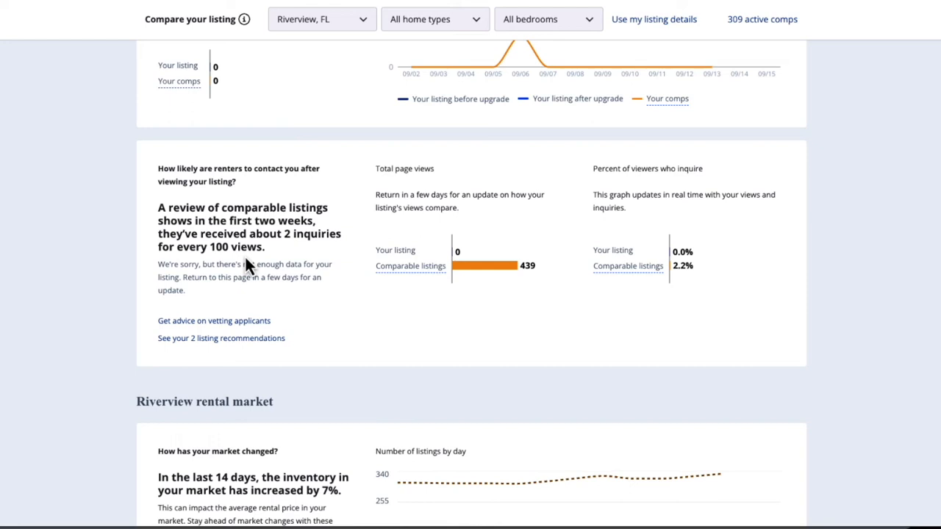
{"action": "mouse_move", "coordinate": [446, 264]}
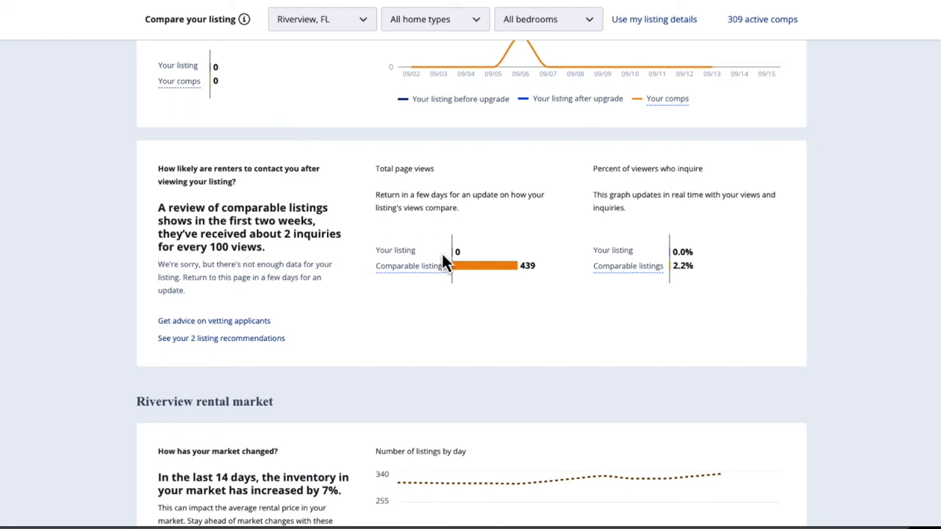
{"action": "mouse_move", "coordinate": [472, 258]}
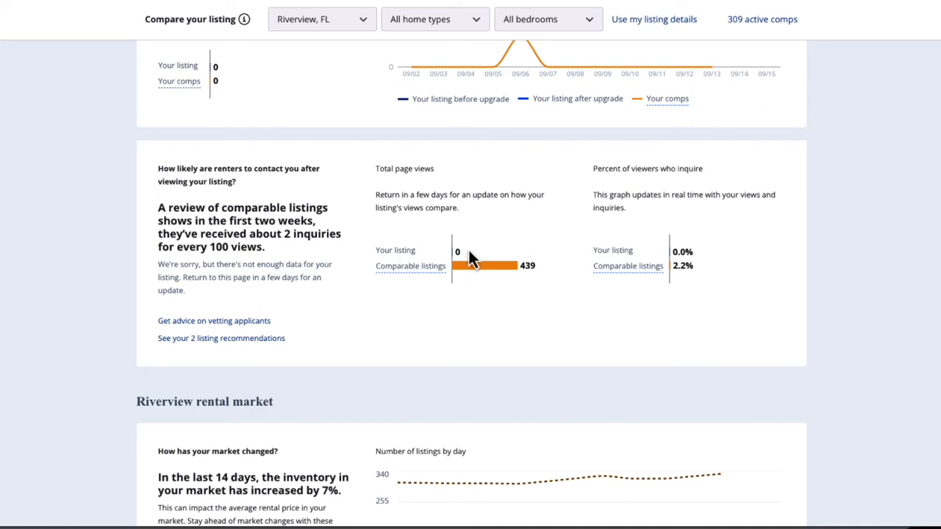
{"action": "mouse_move", "coordinate": [214, 321]}
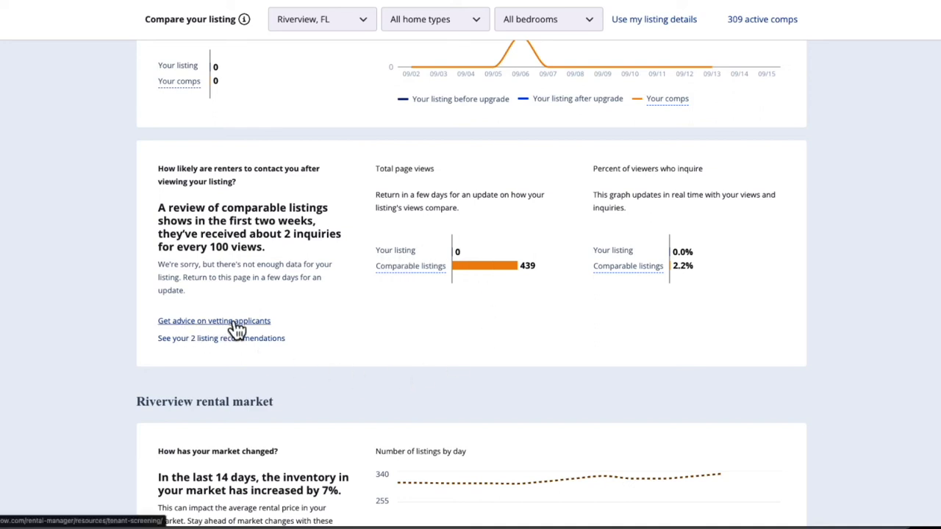
{"action": "mouse_move", "coordinate": [181, 350]}
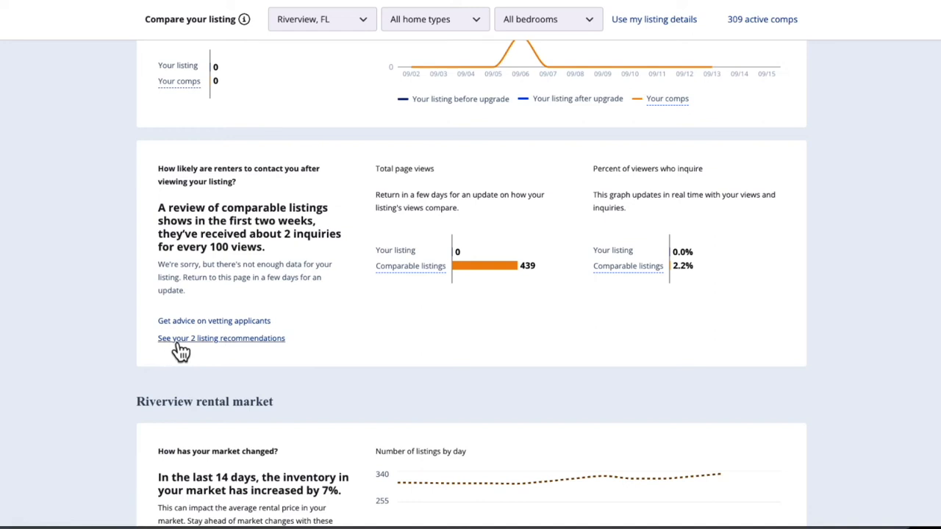
{"action": "mouse_move", "coordinate": [541, 173]}
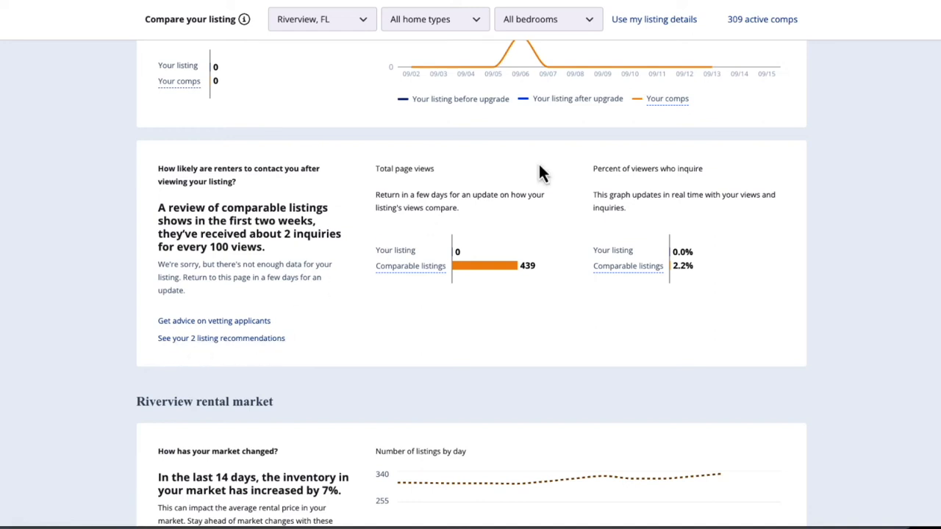
{"action": "mouse_move", "coordinate": [602, 264]}
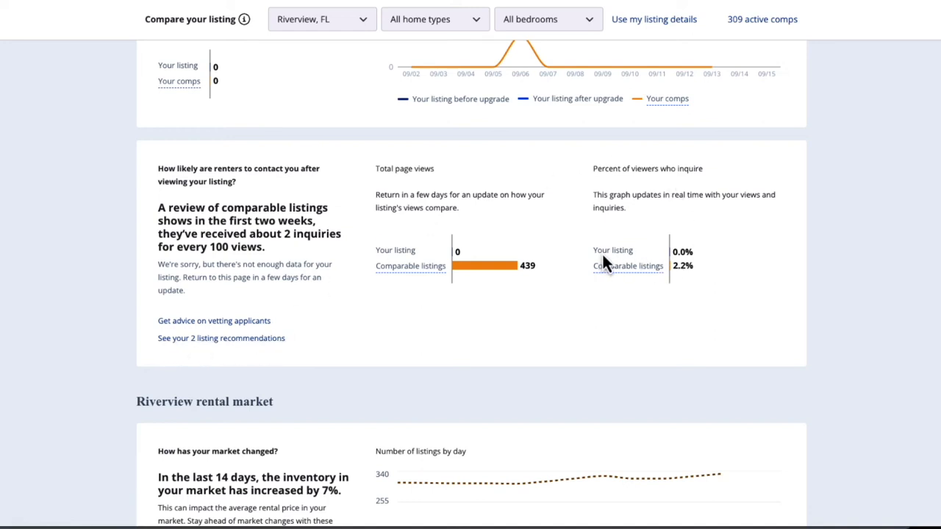
{"action": "mouse_move", "coordinate": [628, 265]}
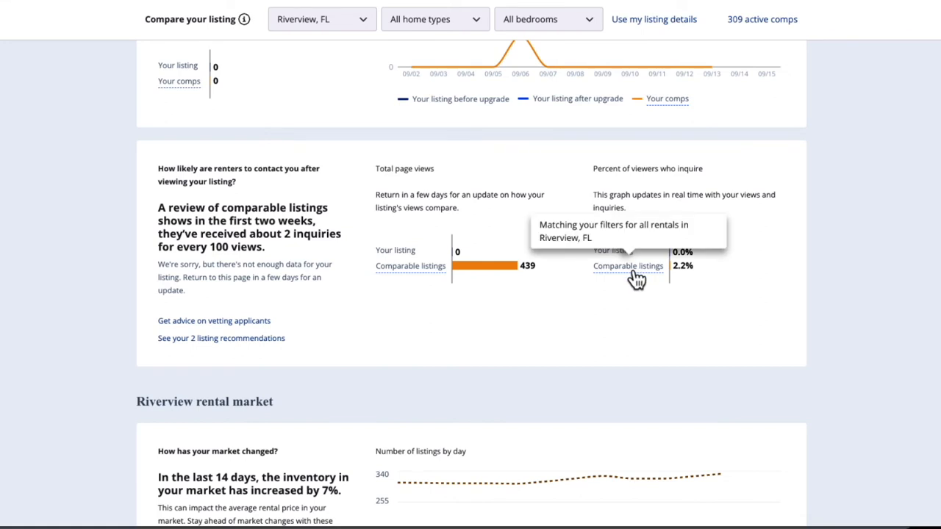
Step: Scroll to the Riverview listings-by-day chart showing inventory up 7% over 14 days
{"action": "scroll", "scroll_direction": "down", "scroll_amount": 3}
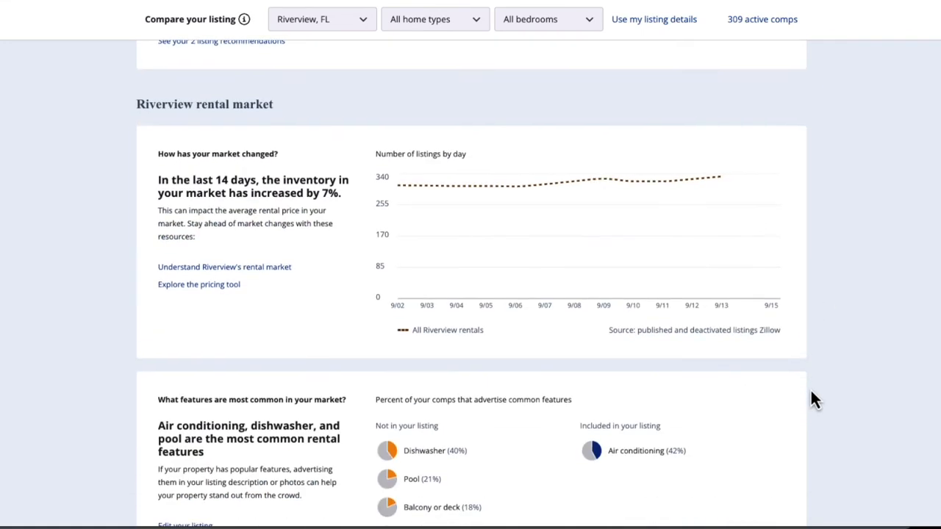
{"action": "mouse_move", "coordinate": [390, 286]}
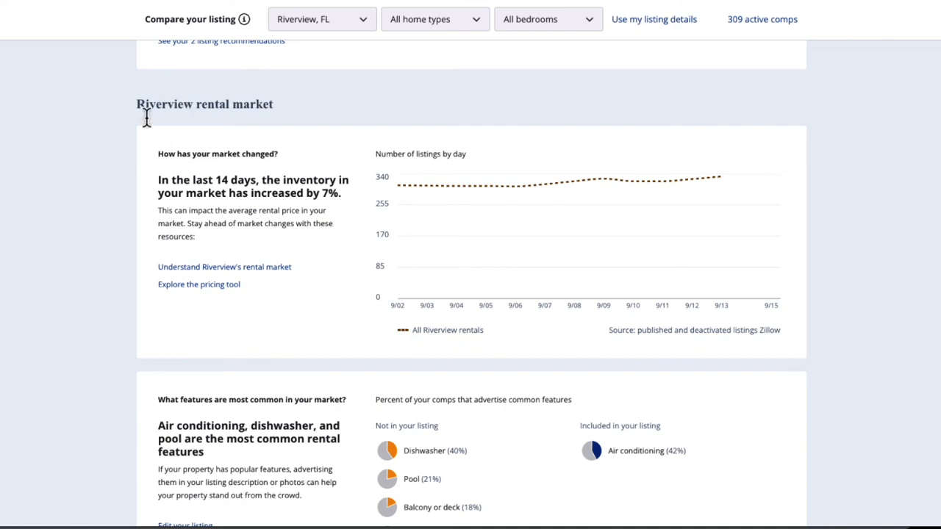
{"action": "mouse_move", "coordinate": [154, 204]}
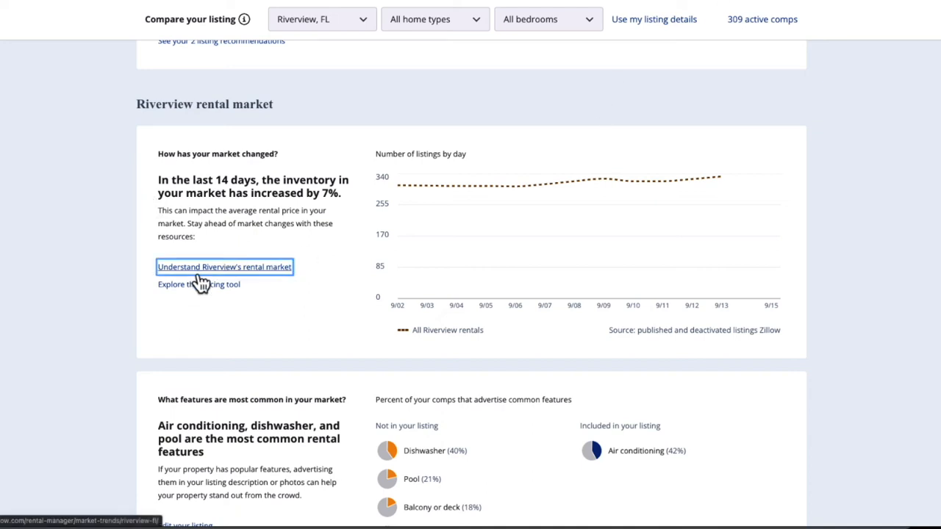
{"action": "left_click", "coordinate": [224, 266]}
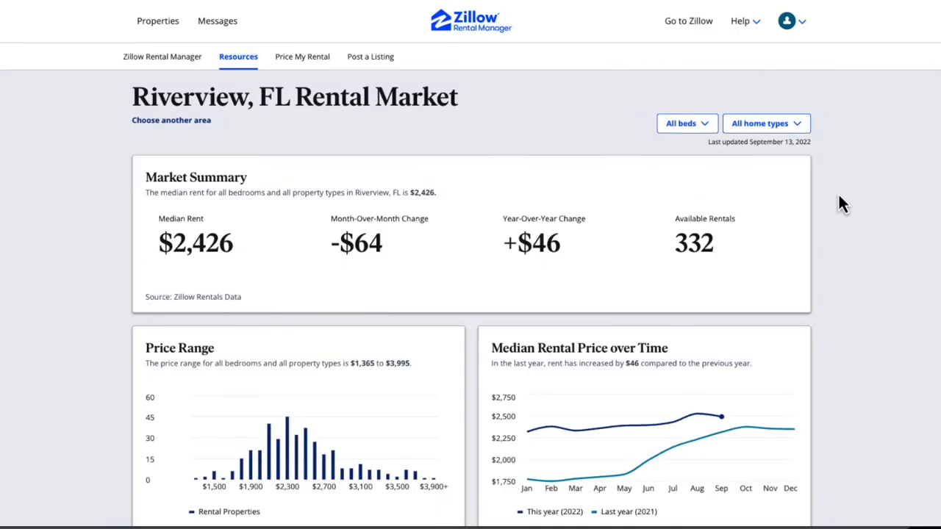
{"action": "scroll", "scroll_direction": "down", "scroll_amount": 3}
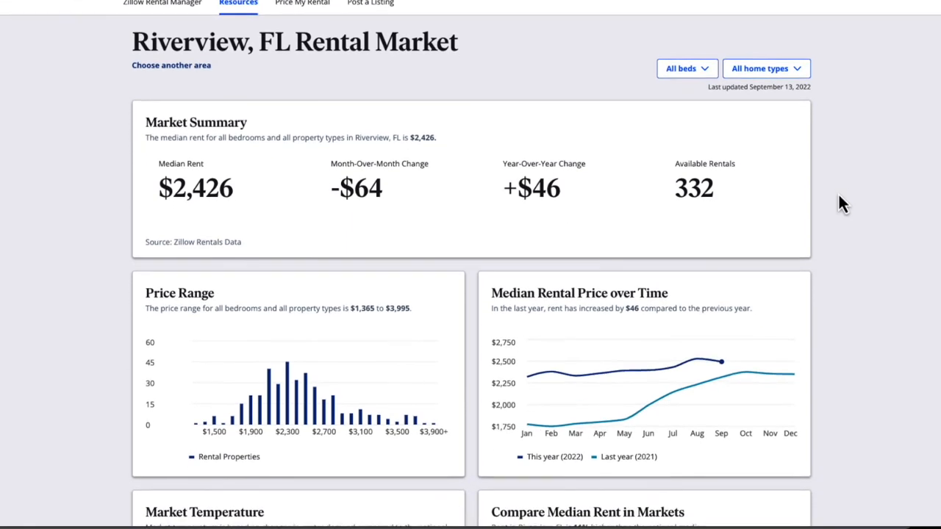
{"action": "scroll", "scroll_direction": "down", "scroll_amount": 3}
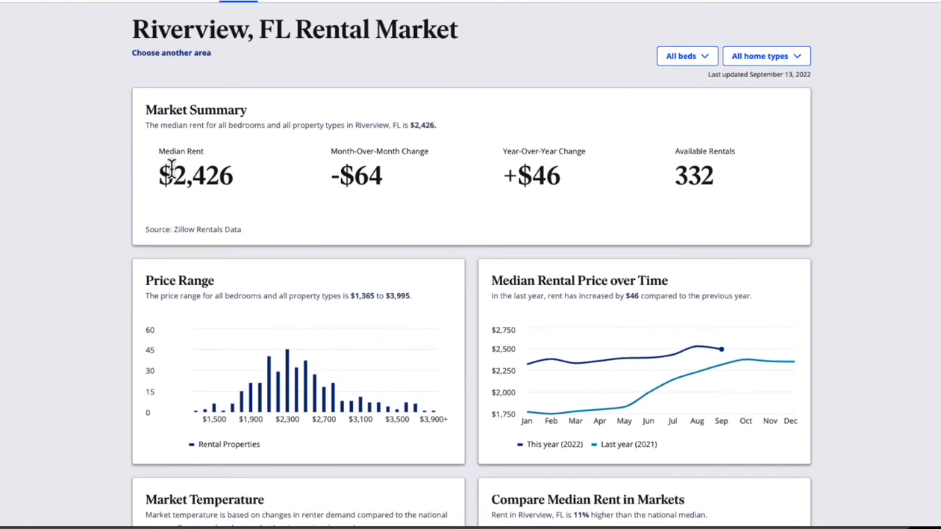
{"action": "mouse_move", "coordinate": [408, 199]}
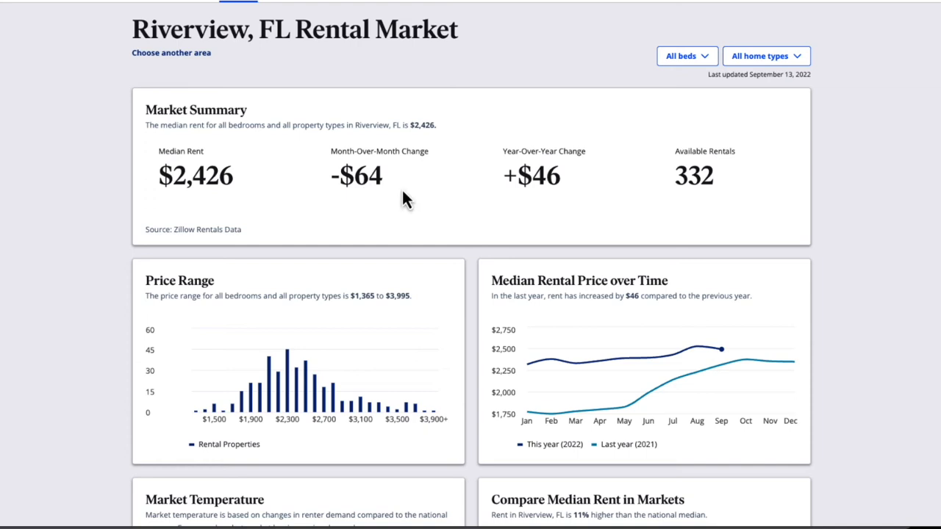
{"action": "mouse_move", "coordinate": [357, 187]}
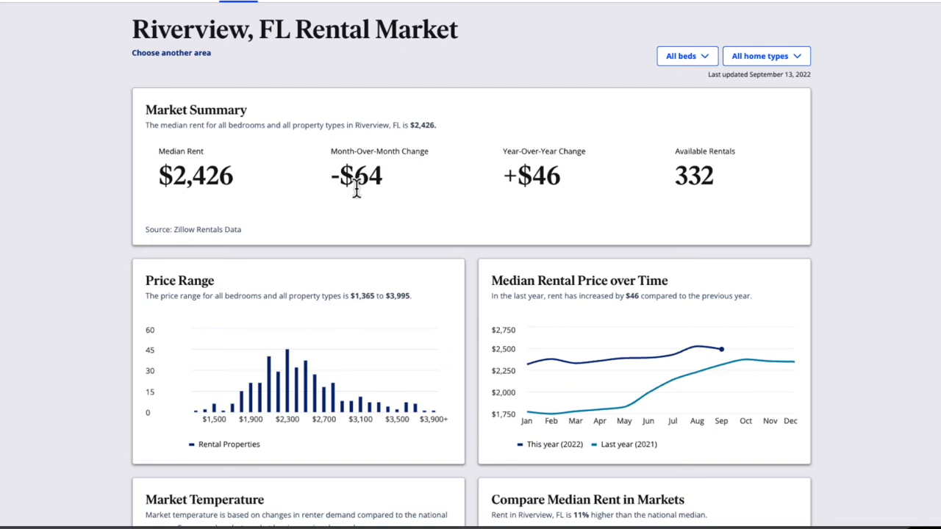
{"action": "mouse_move", "coordinate": [739, 224]}
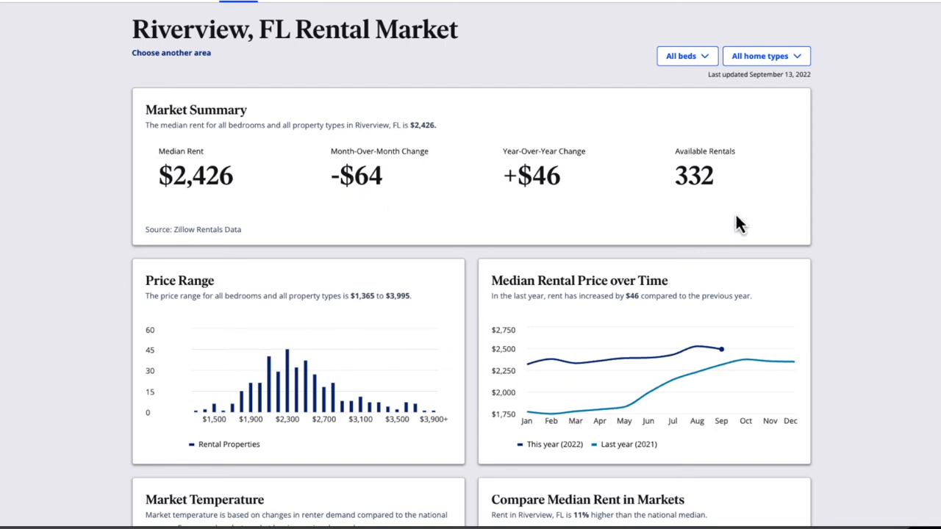
{"action": "mouse_move", "coordinate": [507, 217]}
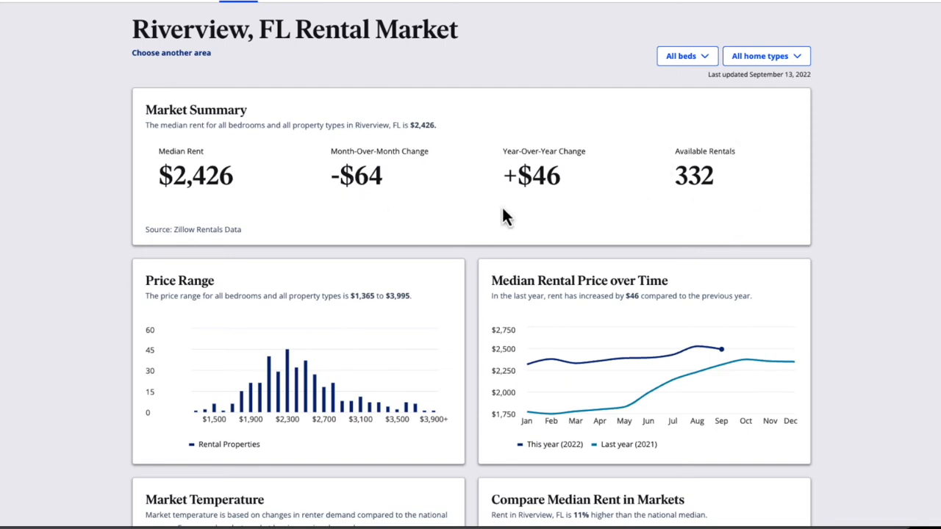
{"action": "mouse_move", "coordinate": [808, 305]}
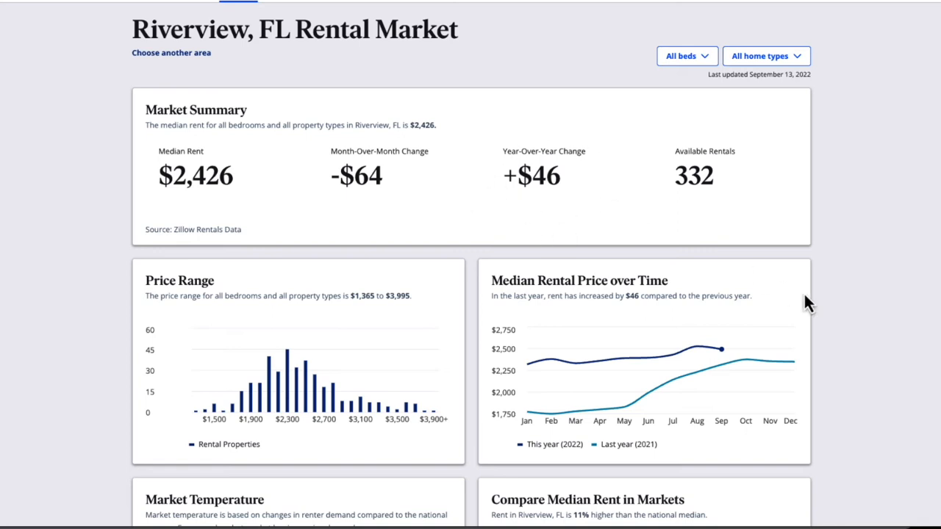
{"action": "scroll", "scroll_direction": "down", "scroll_amount": 3}
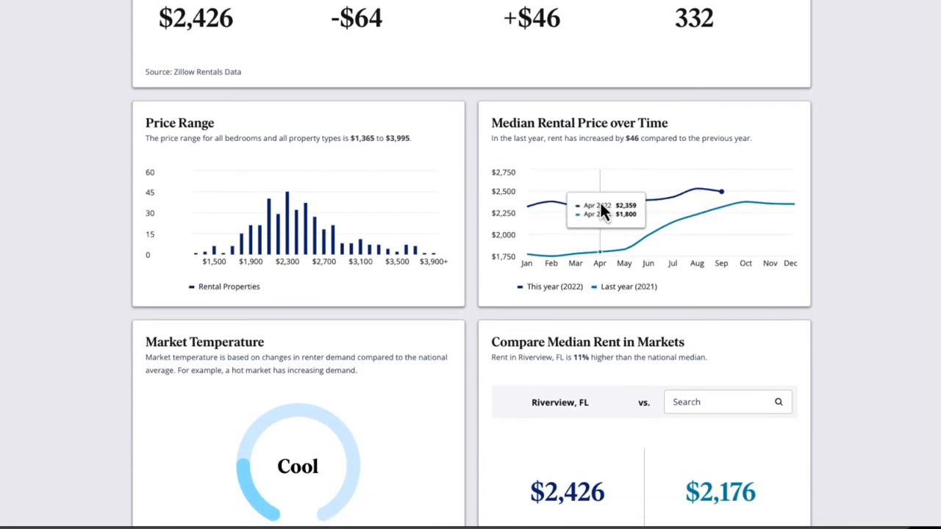
{"action": "mouse_move", "coordinate": [680, 245]}
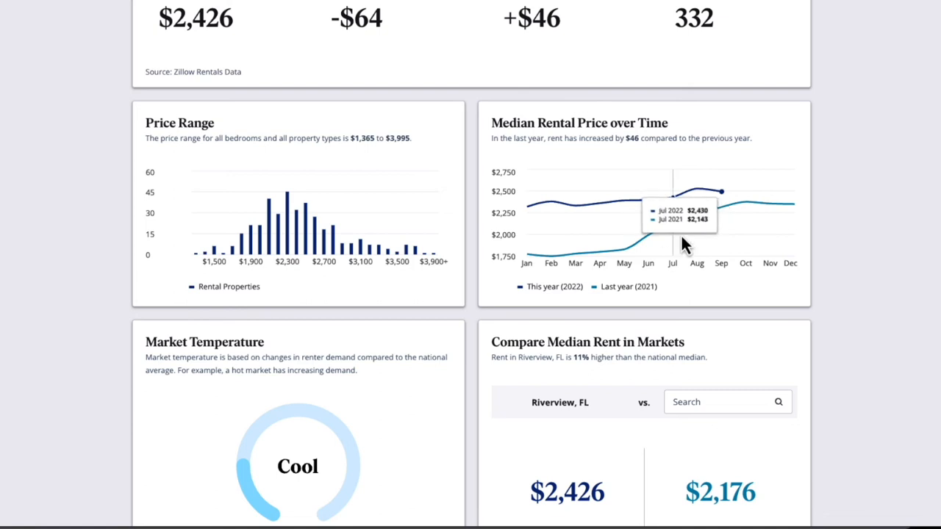
{"action": "mouse_move", "coordinate": [625, 261]}
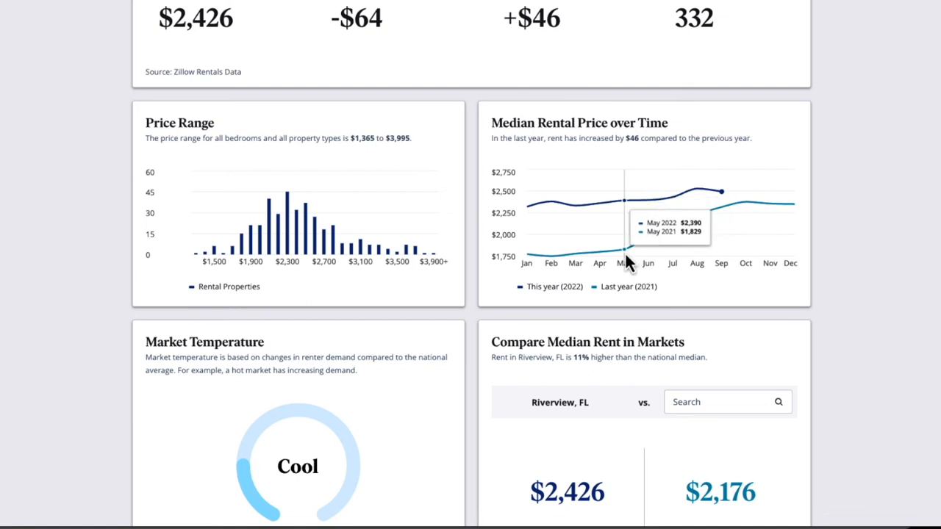
{"action": "mouse_move", "coordinate": [720, 226]}
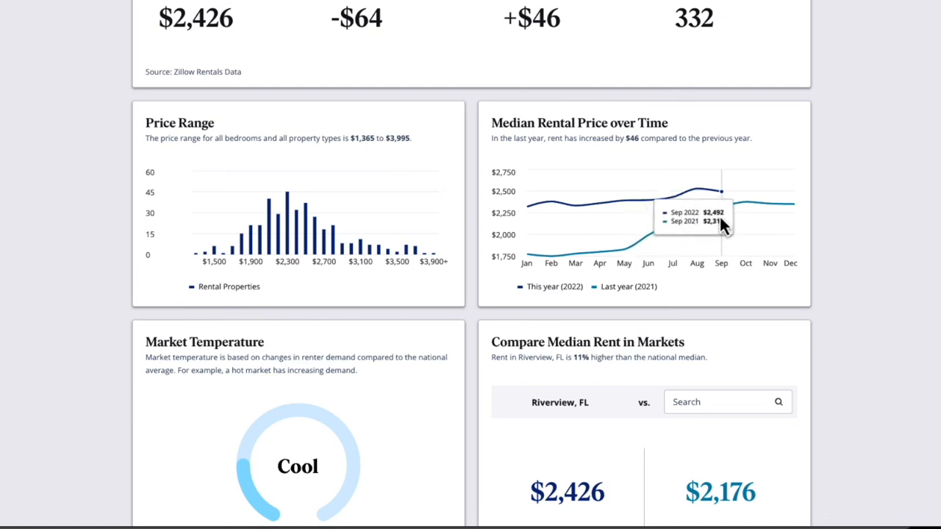
{"action": "mouse_move", "coordinate": [735, 202]}
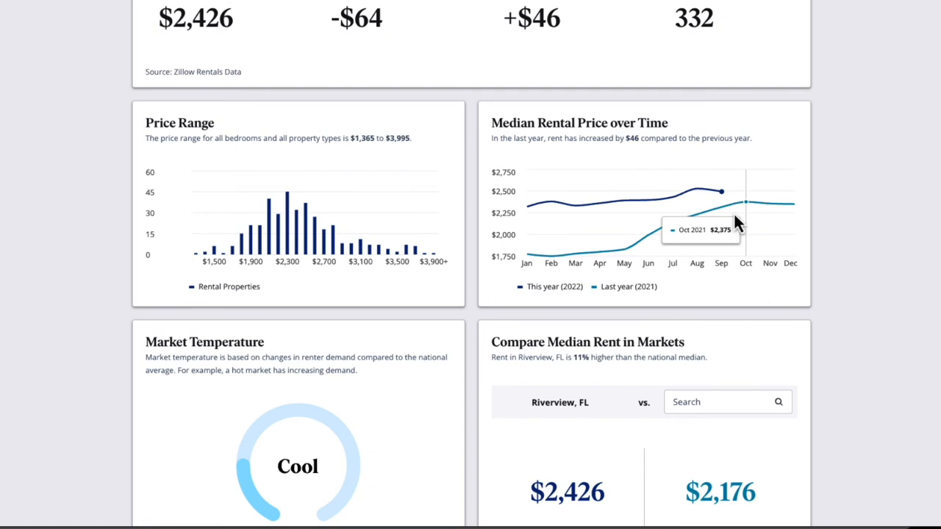
{"action": "mouse_move", "coordinate": [577, 221]}
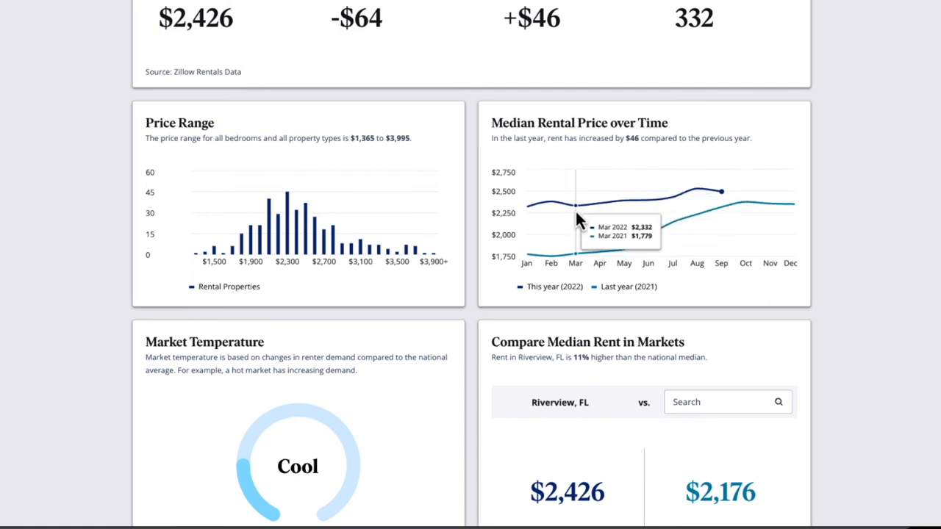
{"action": "mouse_move", "coordinate": [669, 205]}
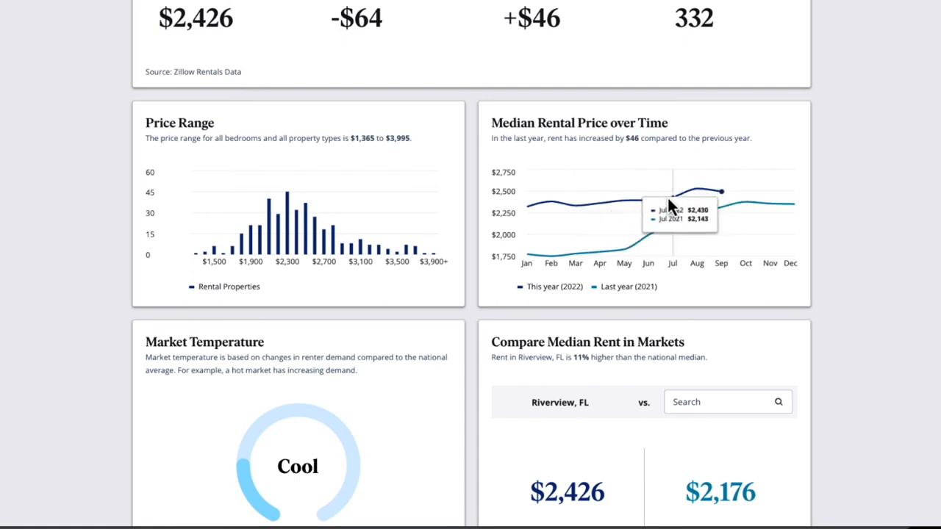
{"action": "mouse_move", "coordinate": [720, 195]}
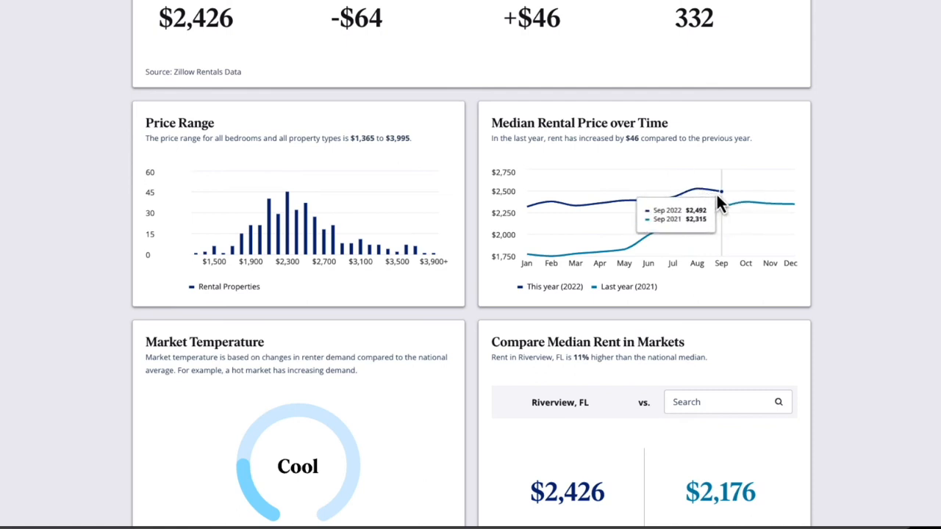
Step: Compare Riverview's median rent against Brandon, FL ($2,426 vs $2,256)
{"action": "scroll", "scroll_direction": "down", "scroll_amount": 3}
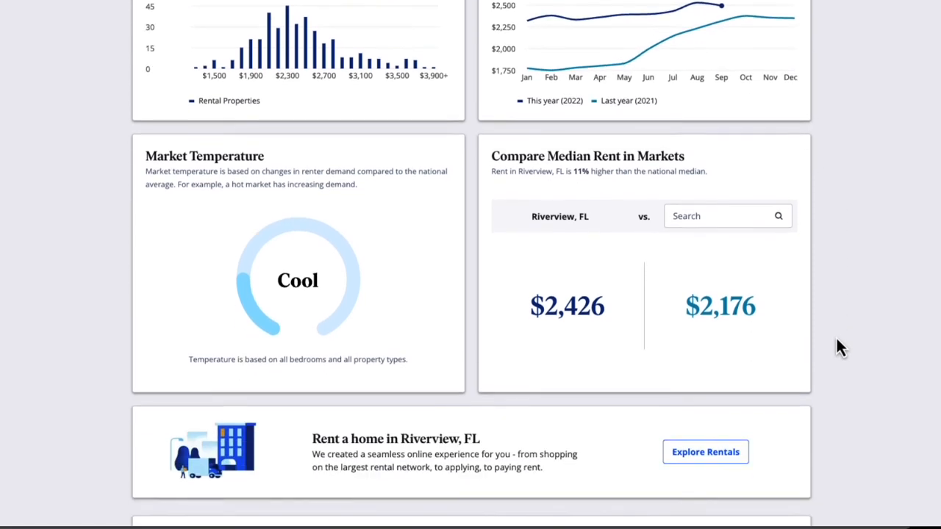
{"action": "scroll", "scroll_direction": "down", "scroll_amount": 3}
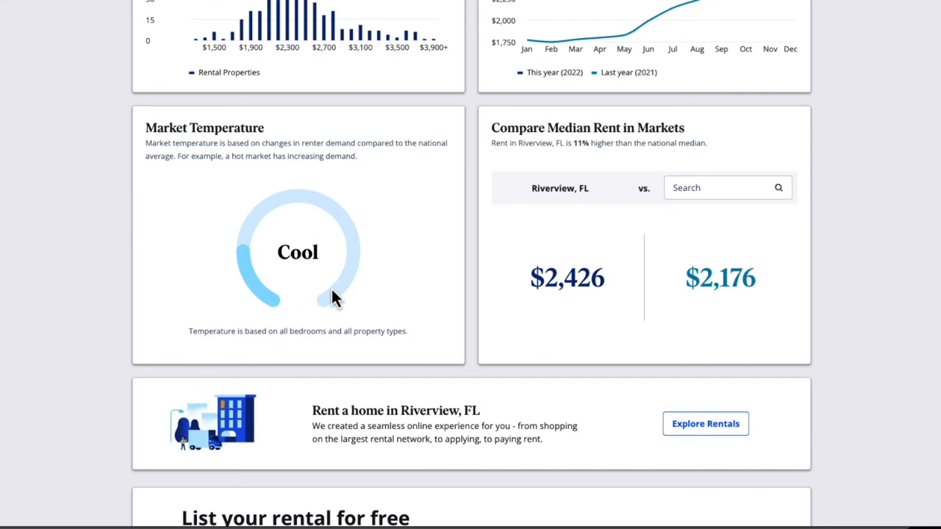
{"action": "mouse_move", "coordinate": [507, 149]}
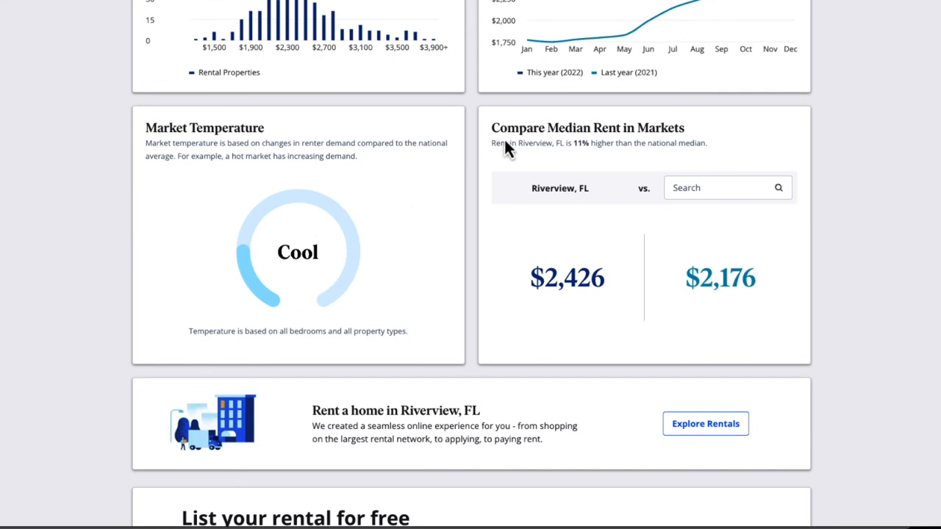
{"action": "left_click", "coordinate": [720, 187]}
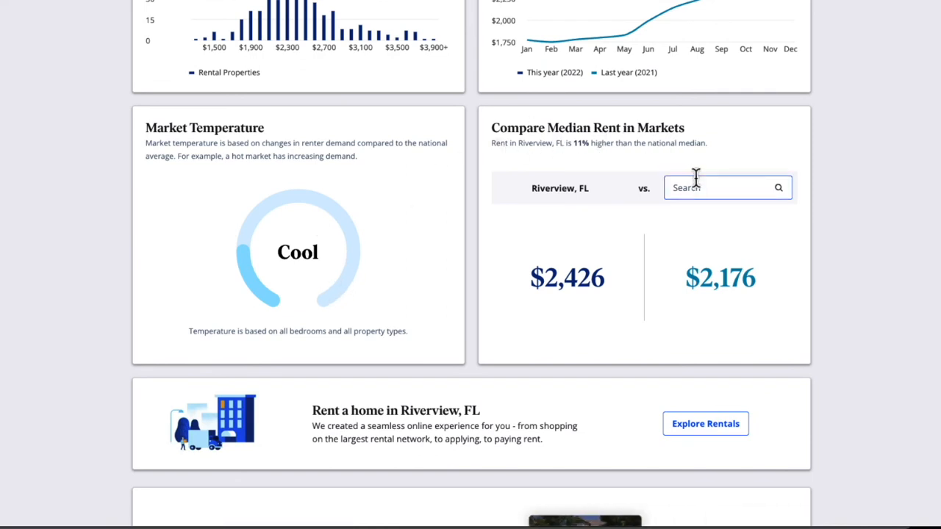
{"action": "left_click", "coordinate": [724, 188]}
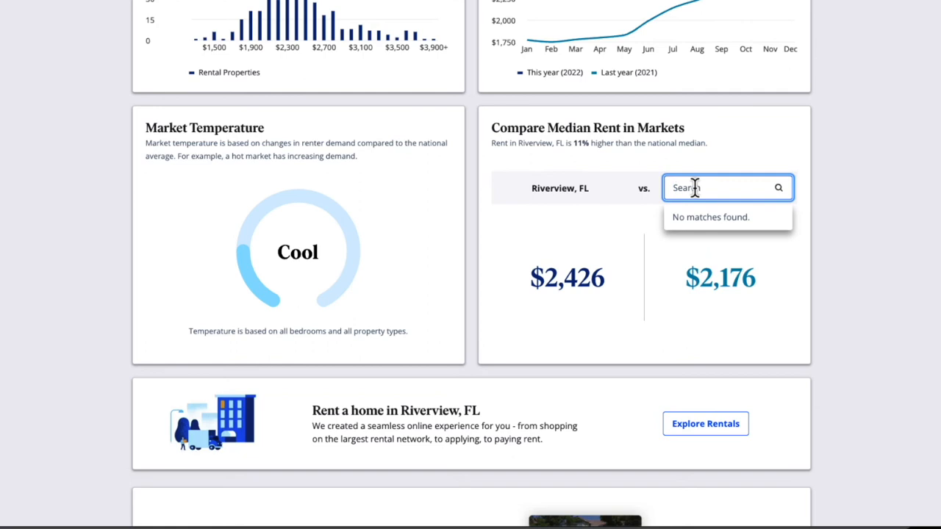
{"action": "type", "text": "brand"}
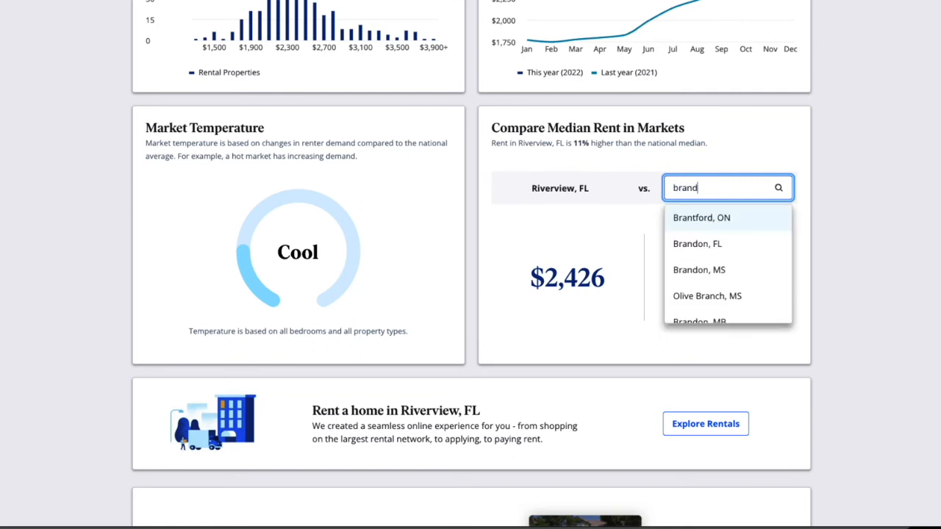
{"action": "left_click", "coordinate": [696, 243]}
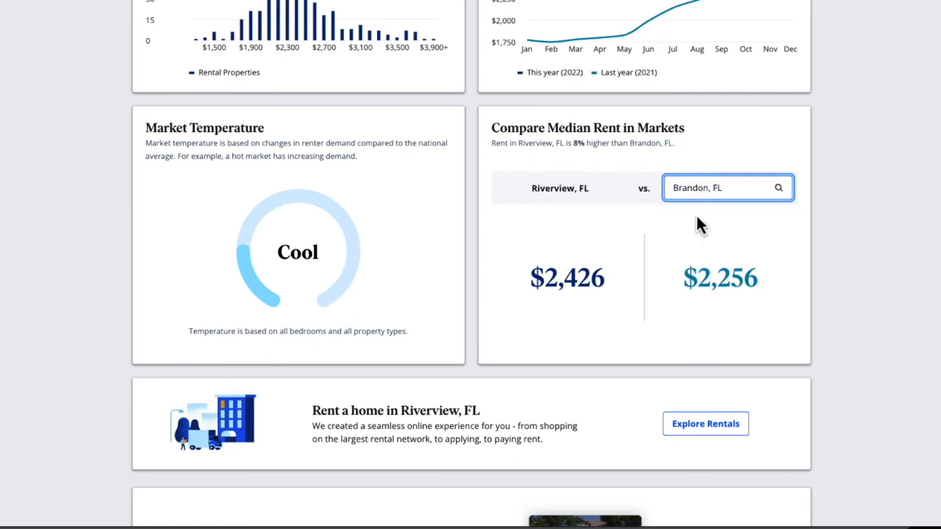
{"action": "mouse_move", "coordinate": [566, 313]}
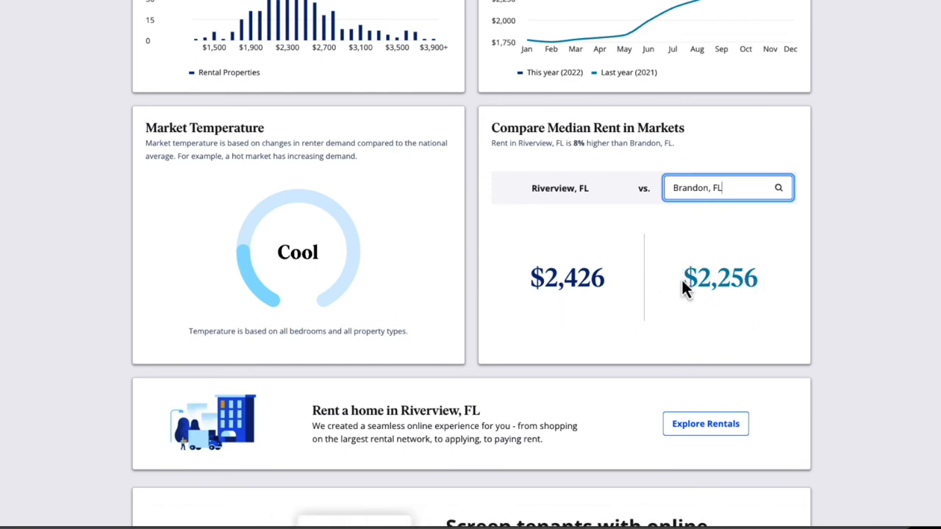
Step: Advance the services carousel through Sign a rental lease and Collect rent payments to List your rental for free
{"action": "scroll", "scroll_direction": "down", "scroll_amount": 3}
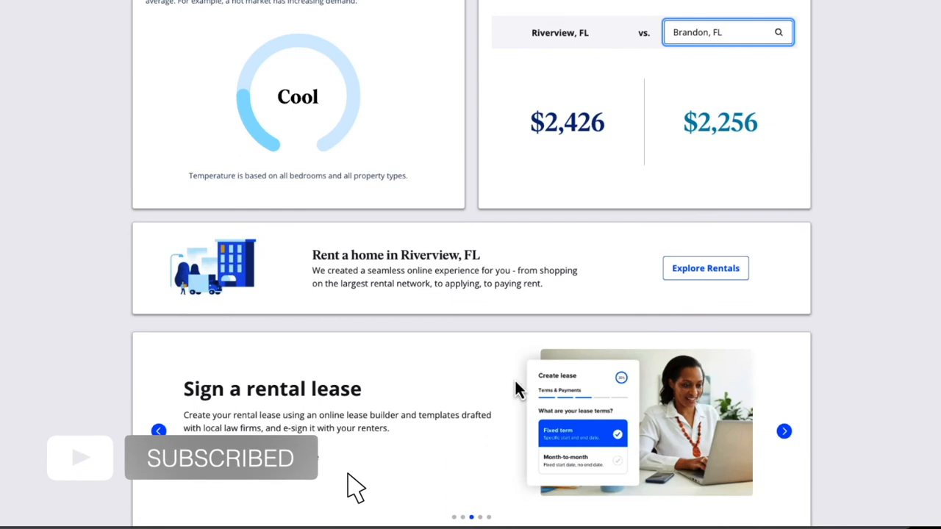
{"action": "left_click", "coordinate": [783, 431]}
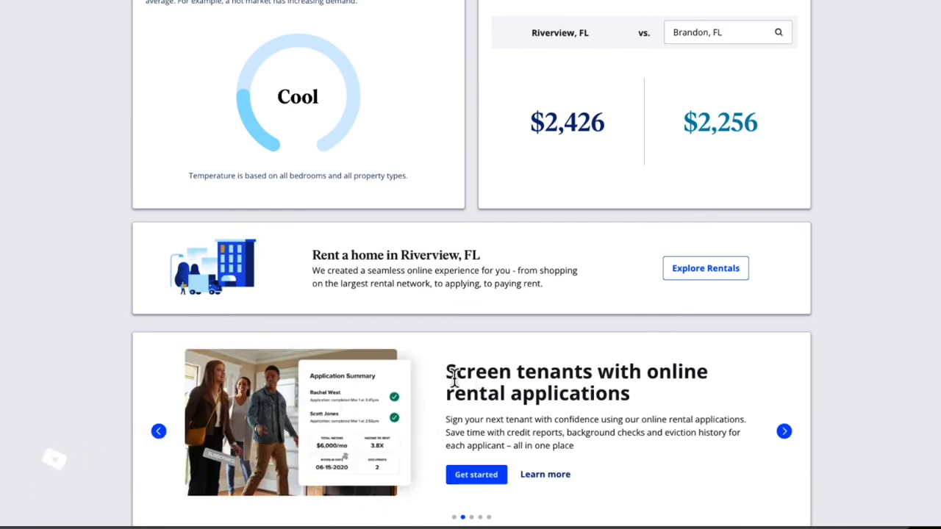
{"action": "mouse_move", "coordinate": [784, 431]}
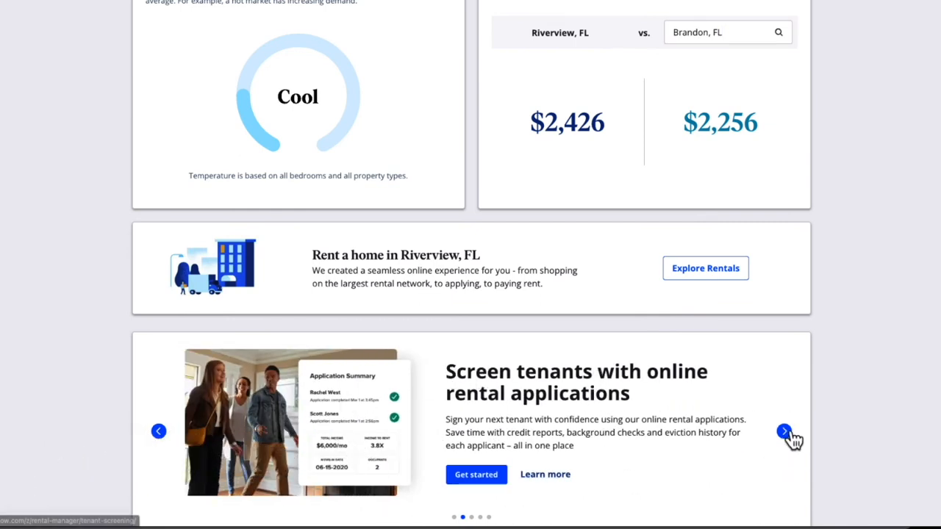
{"action": "left_click", "coordinate": [783, 431]}
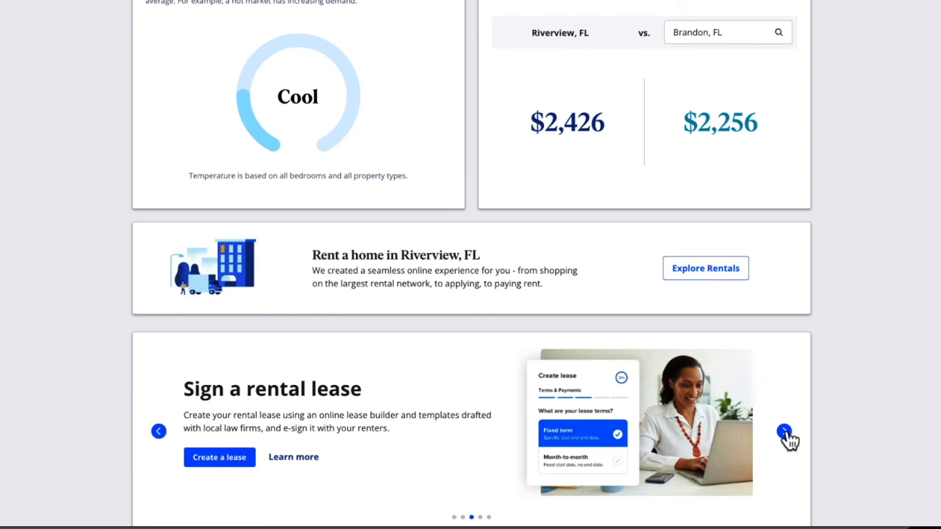
{"action": "left_click", "coordinate": [783, 431]}
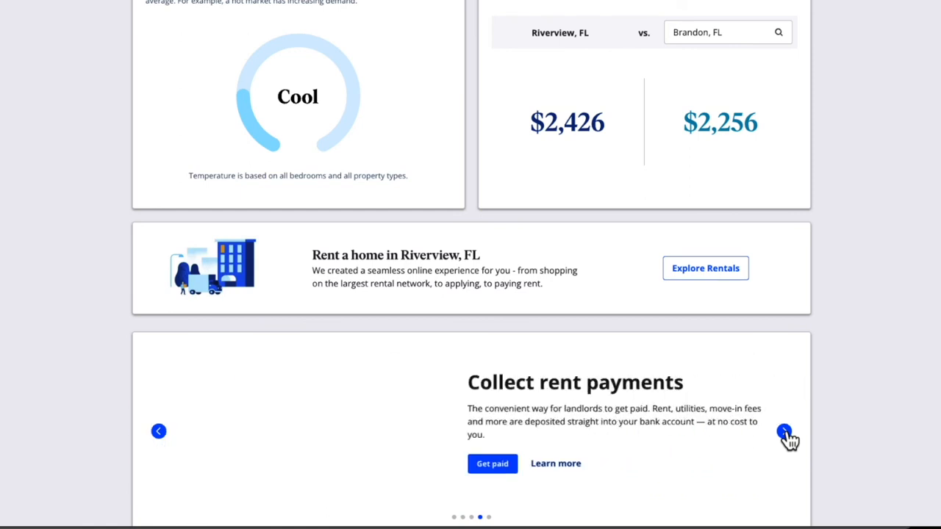
{"action": "left_click", "coordinate": [784, 432]}
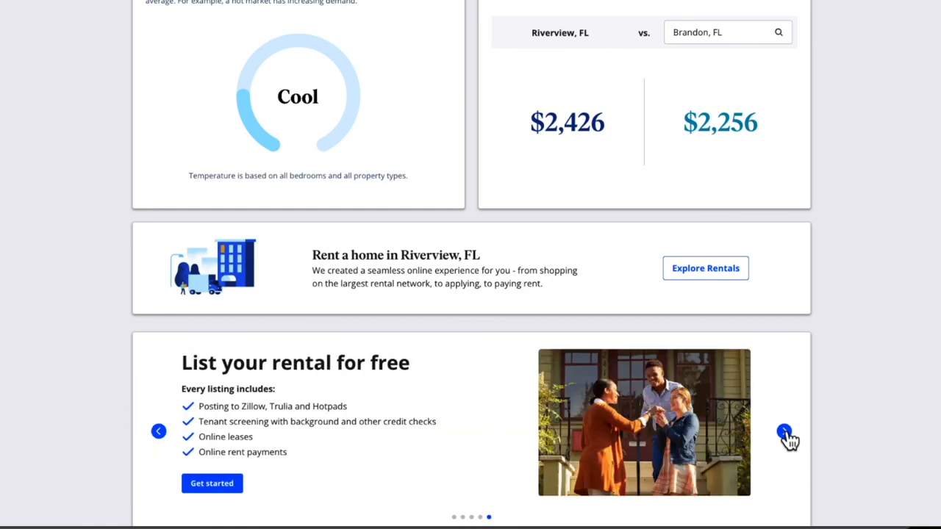
{"action": "mouse_move", "coordinate": [454, 413]}
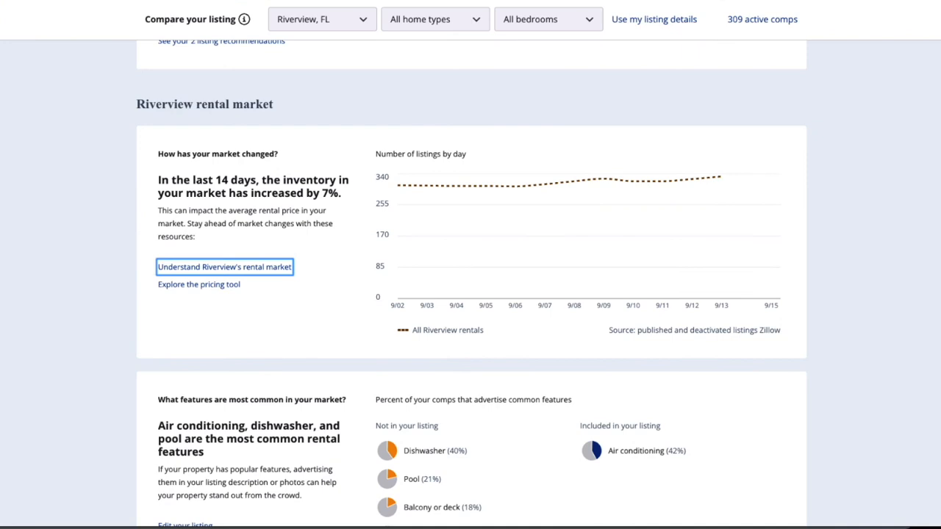
{"action": "mouse_move", "coordinate": [903, 286]}
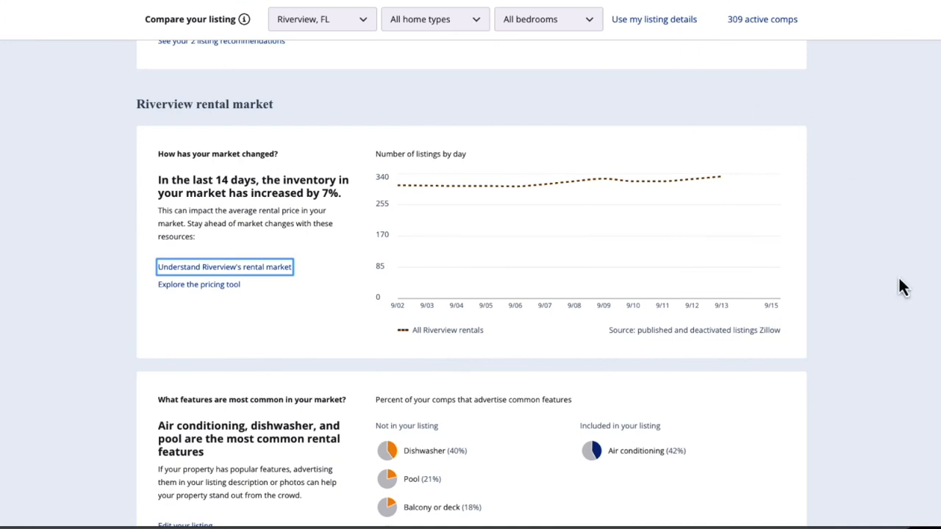
Step: Scroll to the Riverview renter charts showing 70% seek cheaper rentals than this listing
{"action": "scroll", "scroll_direction": "down", "scroll_amount": 3}
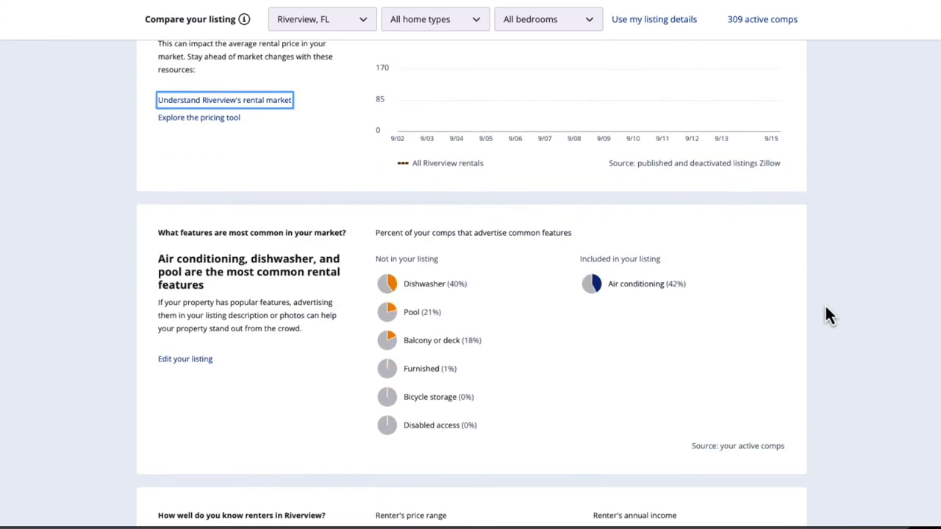
{"action": "scroll", "scroll_direction": "down", "scroll_amount": 3}
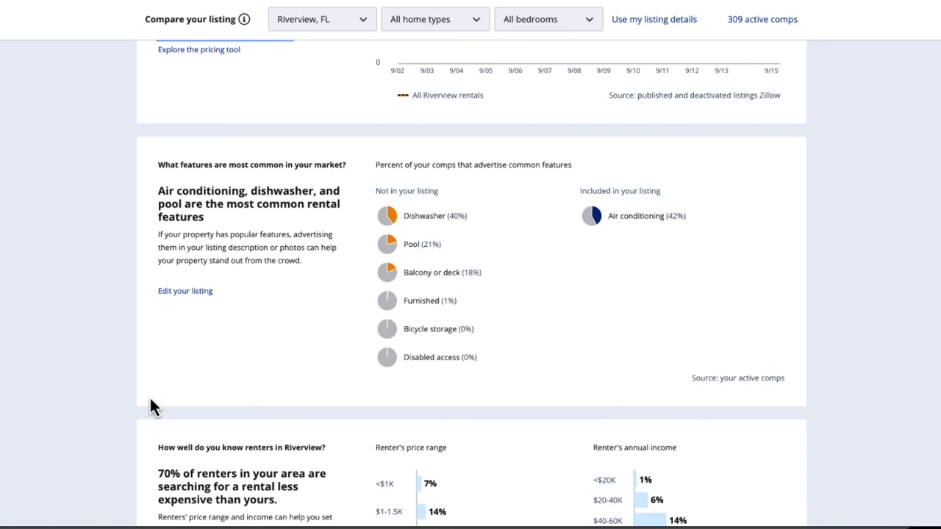
{"action": "scroll", "scroll_direction": "down", "scroll_amount": 3}
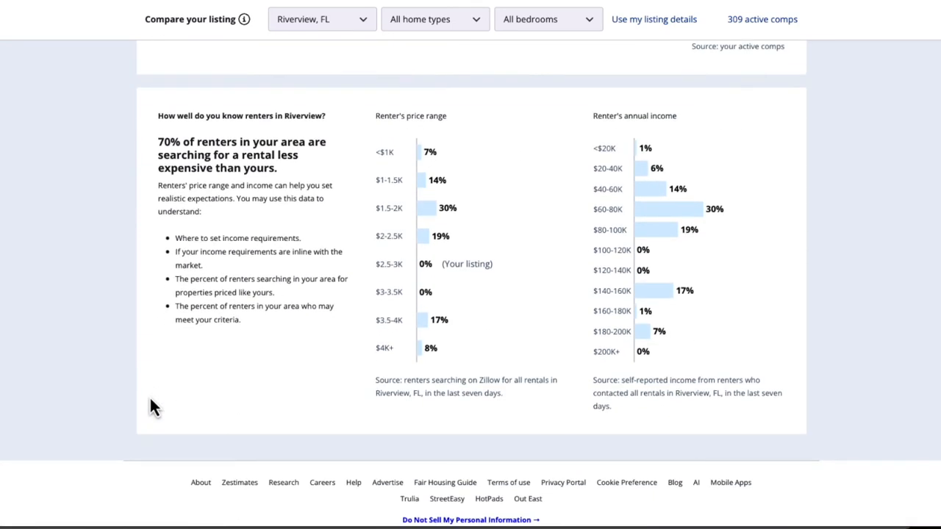
{"action": "mouse_move", "coordinate": [228, 136]}
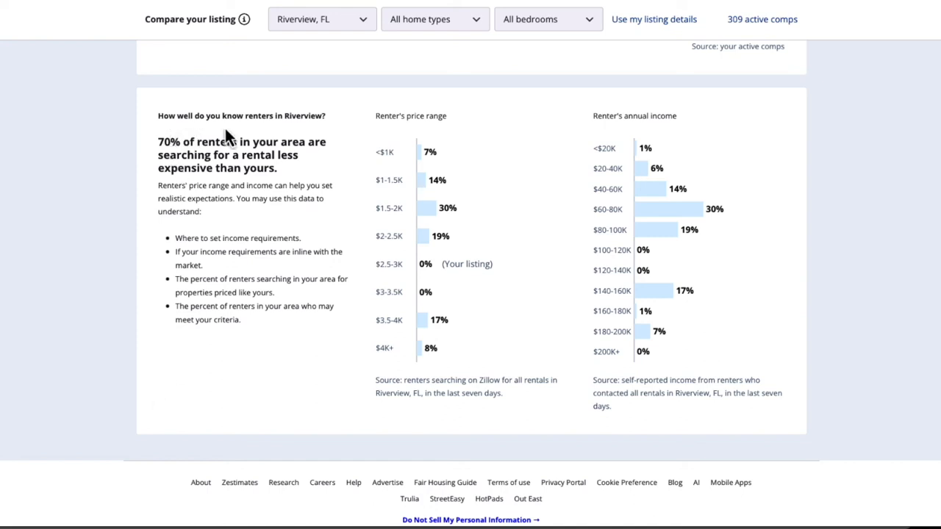
{"action": "mouse_move", "coordinate": [266, 136]}
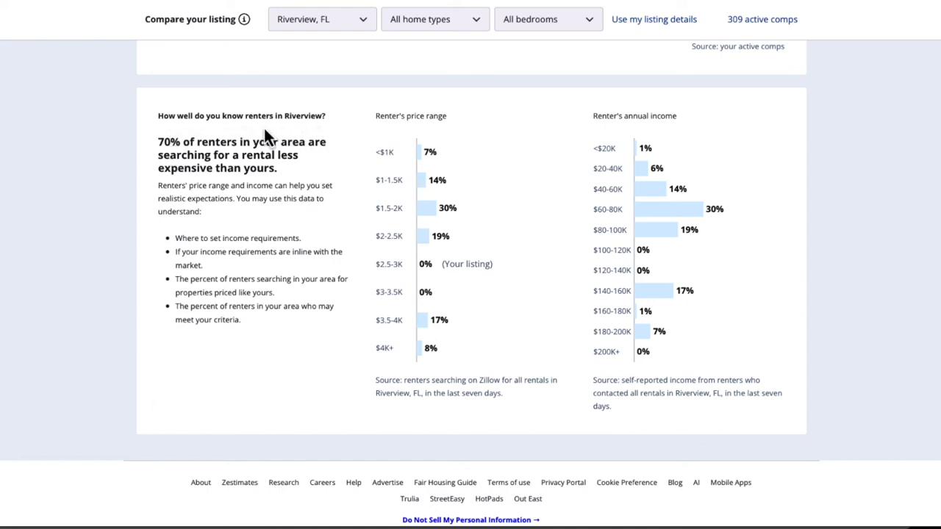
{"action": "mouse_move", "coordinate": [108, 182]}
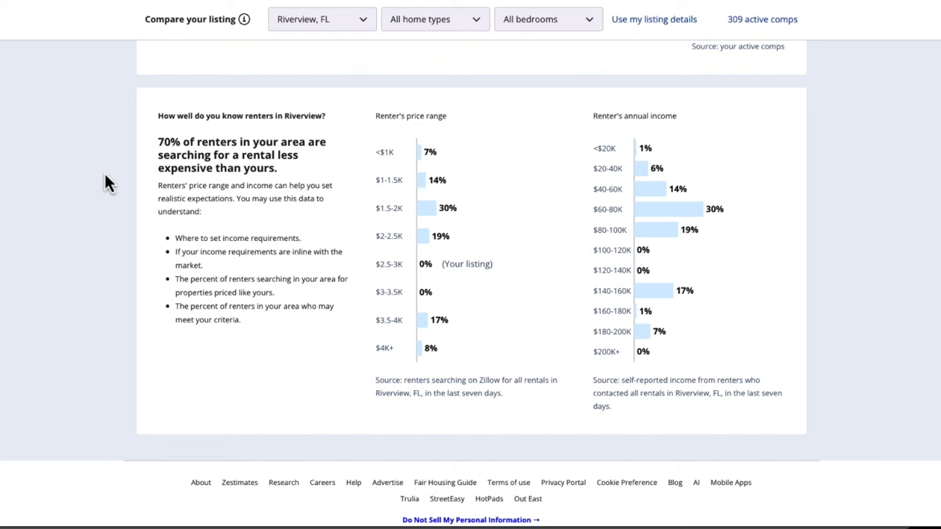
{"action": "mouse_move", "coordinate": [512, 257]}
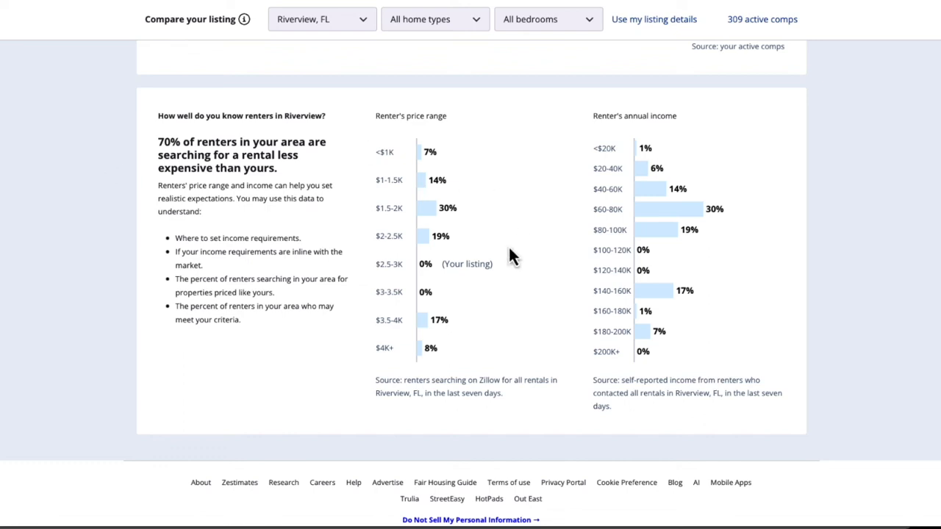
{"action": "mouse_move", "coordinate": [390, 280]}
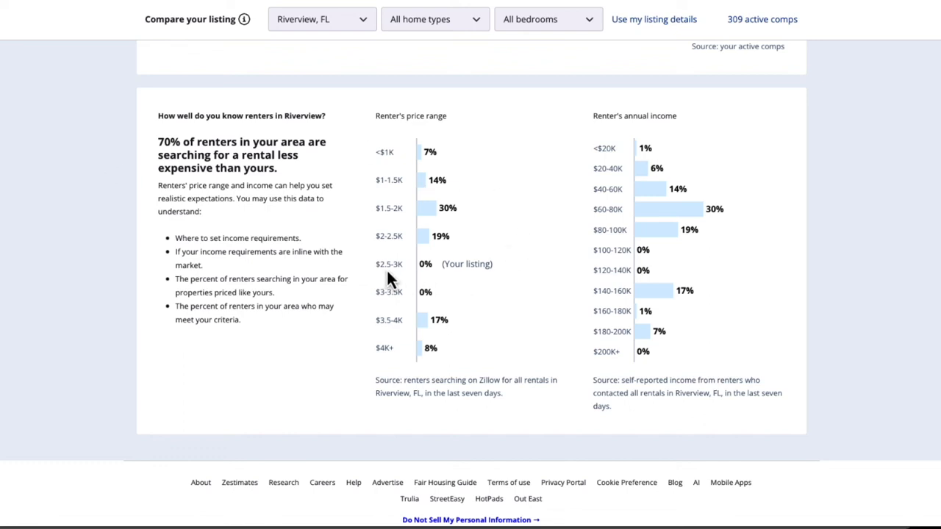
{"action": "mouse_move", "coordinate": [402, 280]}
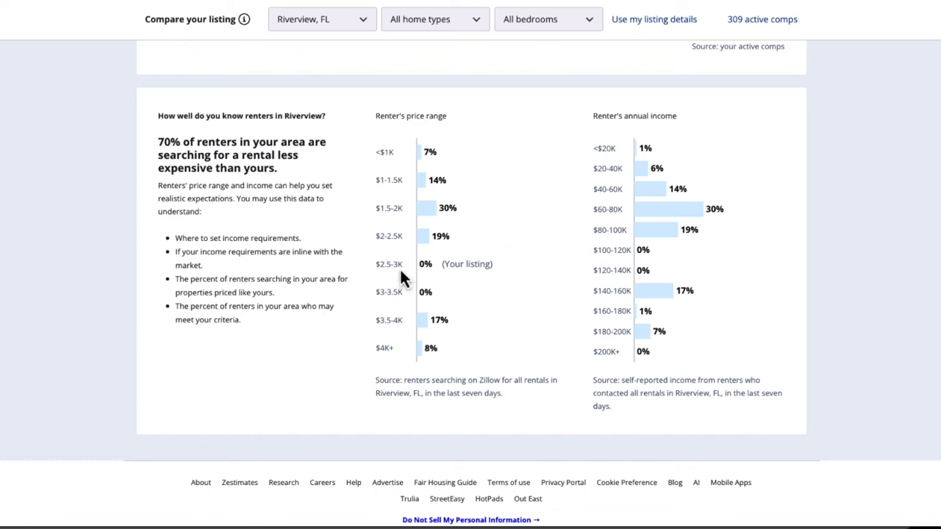
{"action": "mouse_move", "coordinate": [389, 252]}
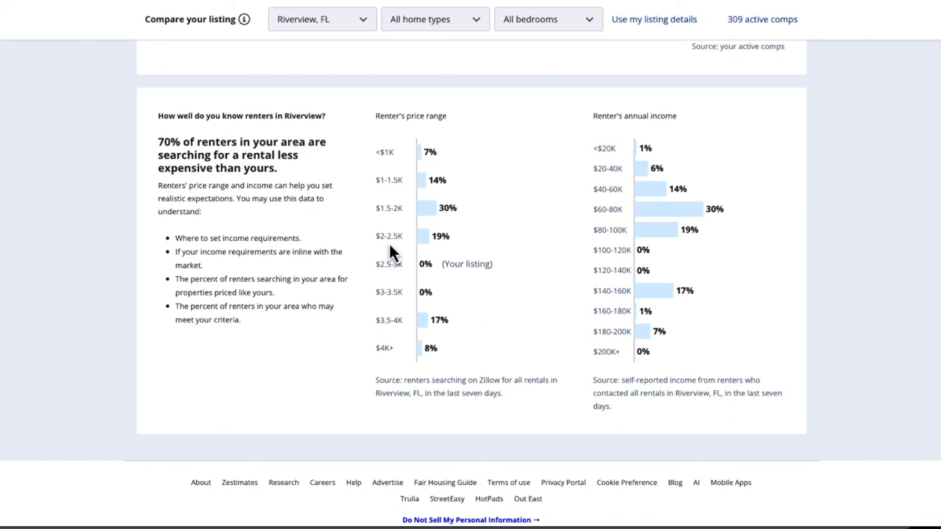
{"action": "mouse_move", "coordinate": [452, 253]}
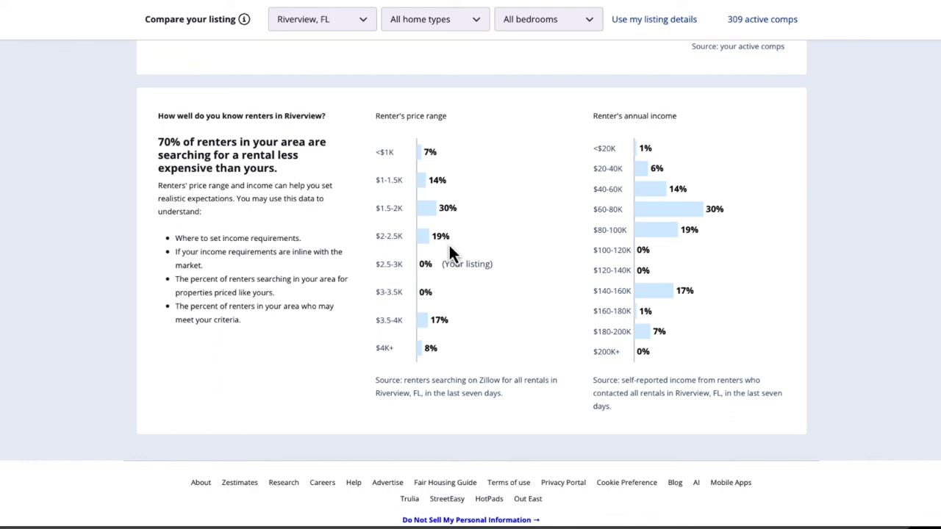
Step: Scroll to listing popularity and inquiry likelihood: 0 page views vs 439, 0.0% vs 2.2%
{"action": "scroll", "scroll_direction": "up", "scroll_amount": 3}
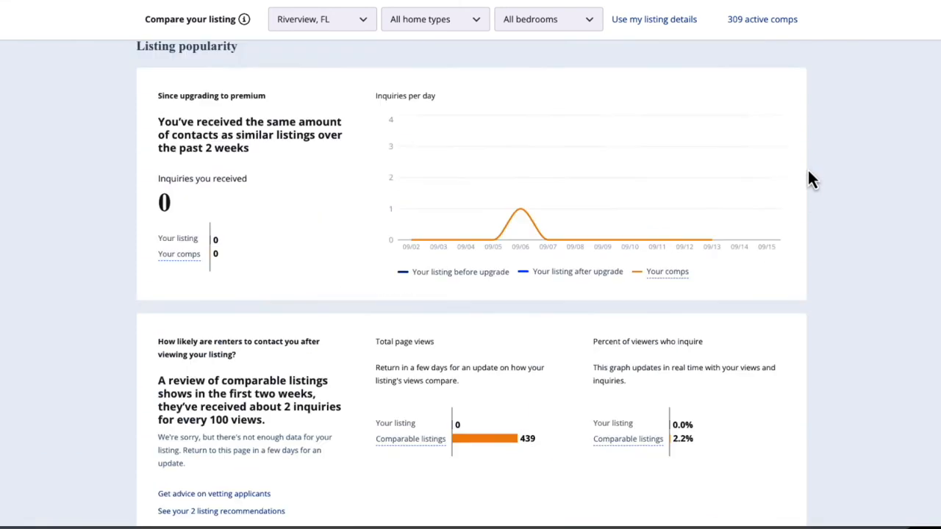
{"action": "scroll", "scroll_direction": "down", "scroll_amount": 3}
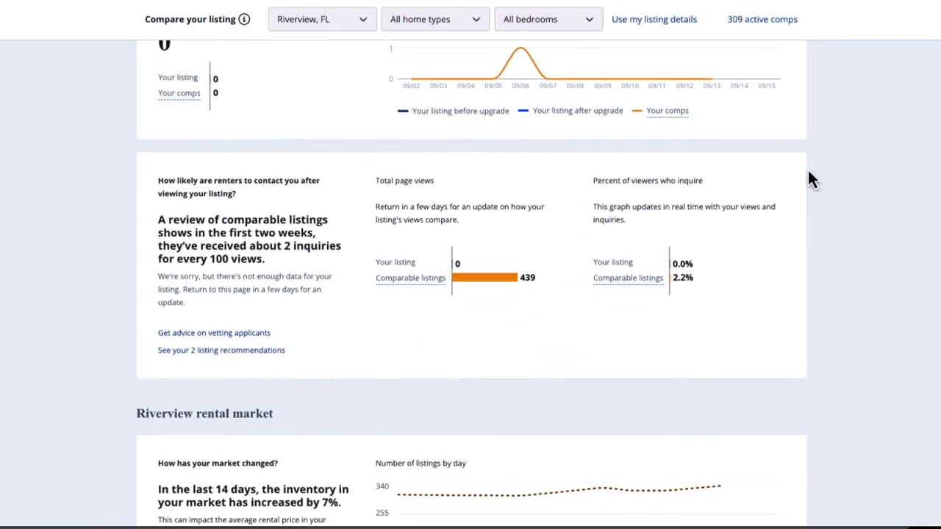
{"action": "scroll", "scroll_direction": "down", "scroll_amount": 3}
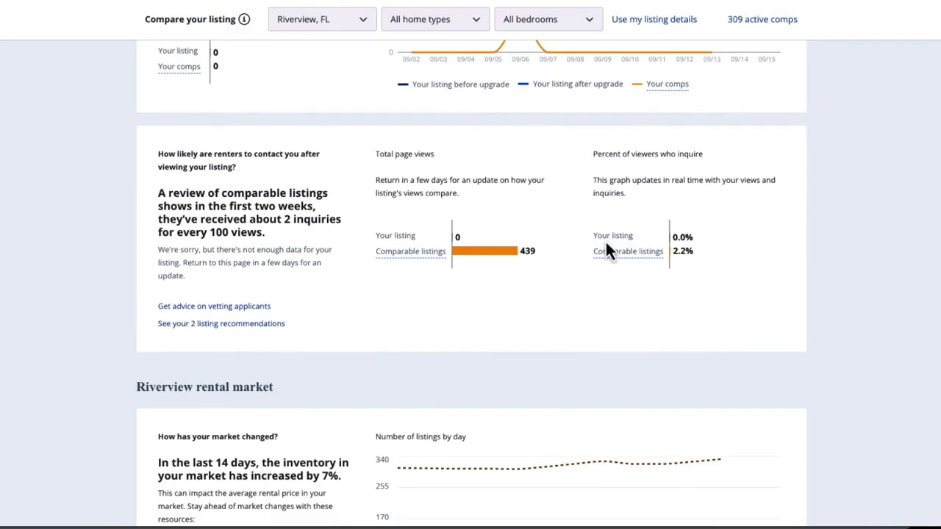
{"action": "mouse_move", "coordinate": [684, 264]}
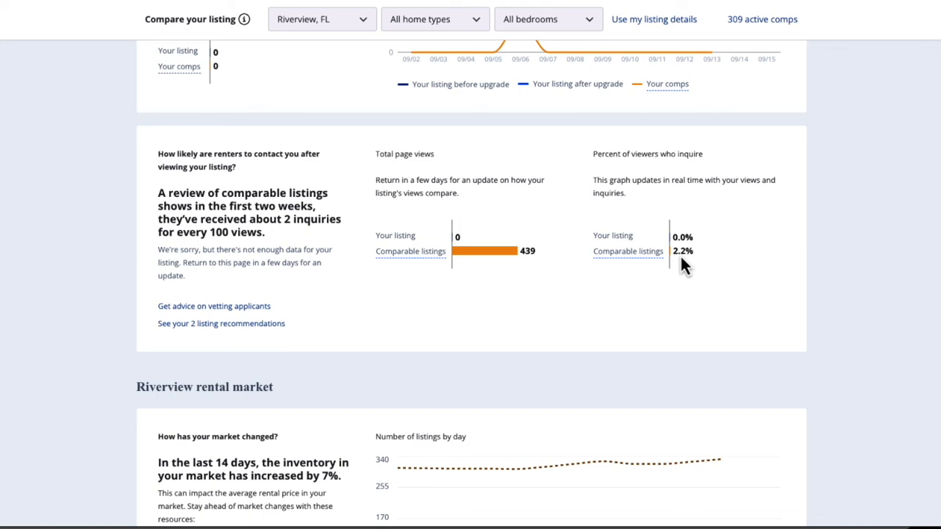
{"action": "mouse_move", "coordinate": [679, 256]}
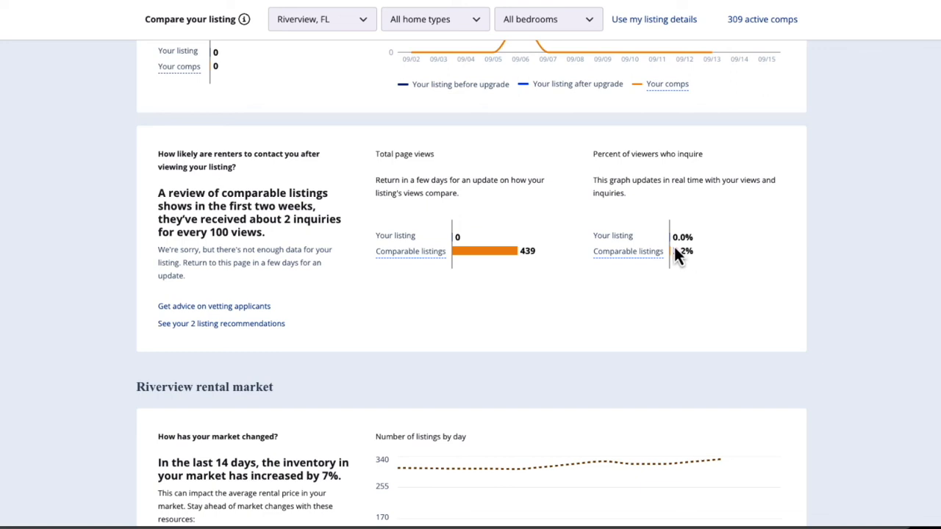
Step: Scroll to the page top showing outstanding listing completeness and 3D tour and amenities recommendations
{"action": "scroll", "scroll_direction": "down", "scroll_amount": 3}
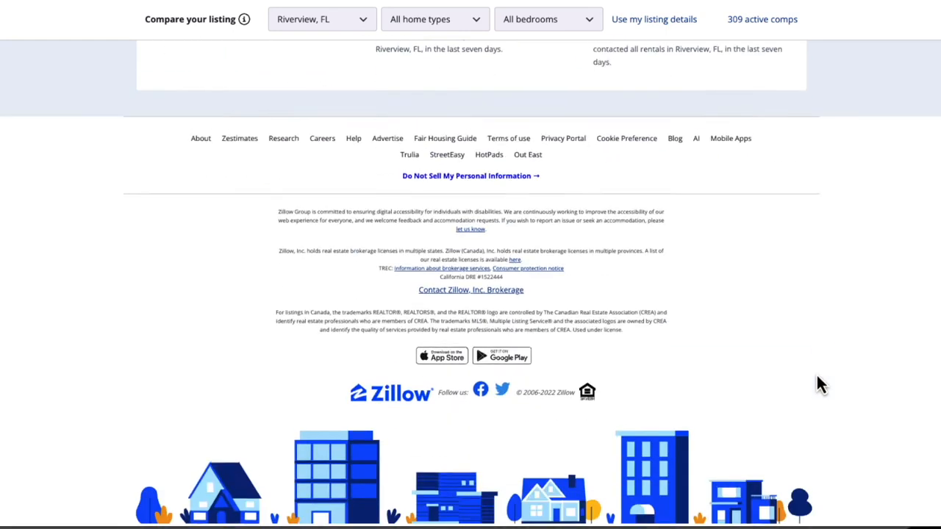
{"action": "scroll", "scroll_direction": "up", "scroll_amount": 3}
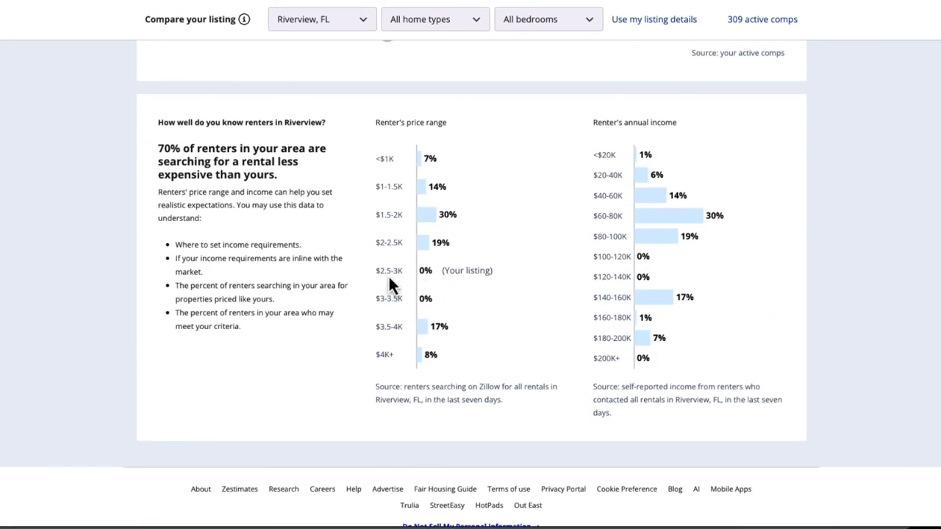
{"action": "mouse_move", "coordinate": [422, 265]}
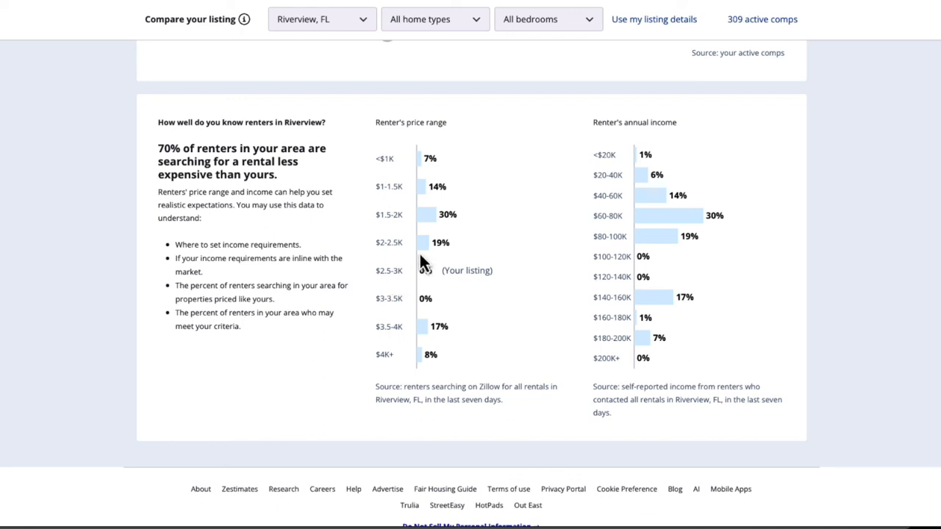
{"action": "mouse_move", "coordinate": [452, 166]}
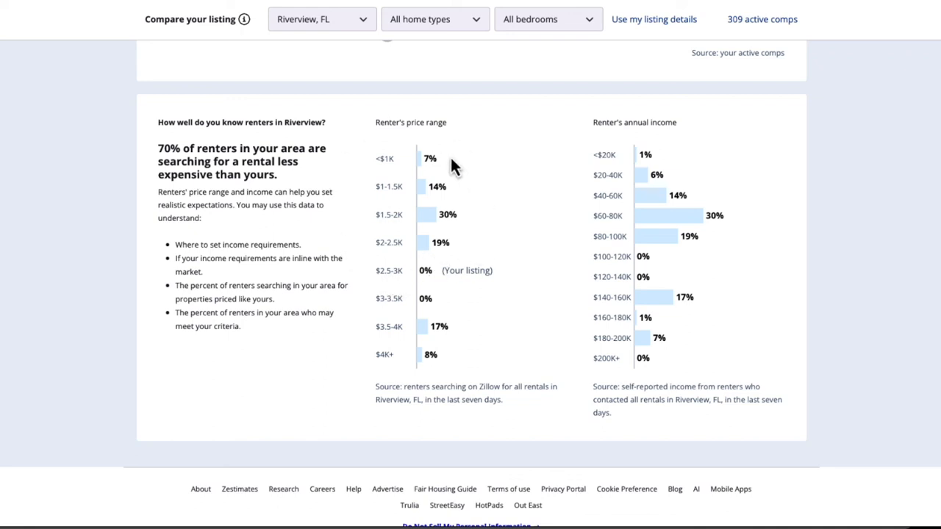
{"action": "mouse_move", "coordinate": [449, 264]}
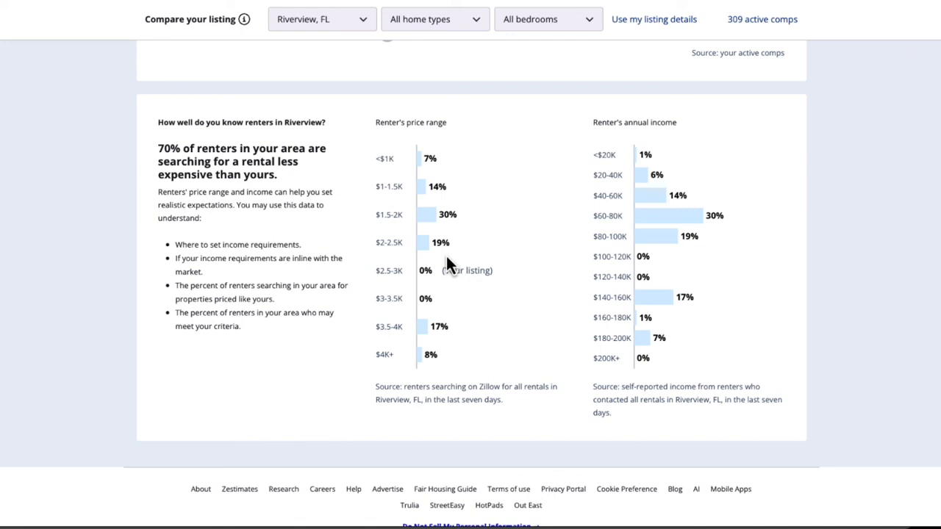
{"action": "mouse_move", "coordinate": [628, 143]}
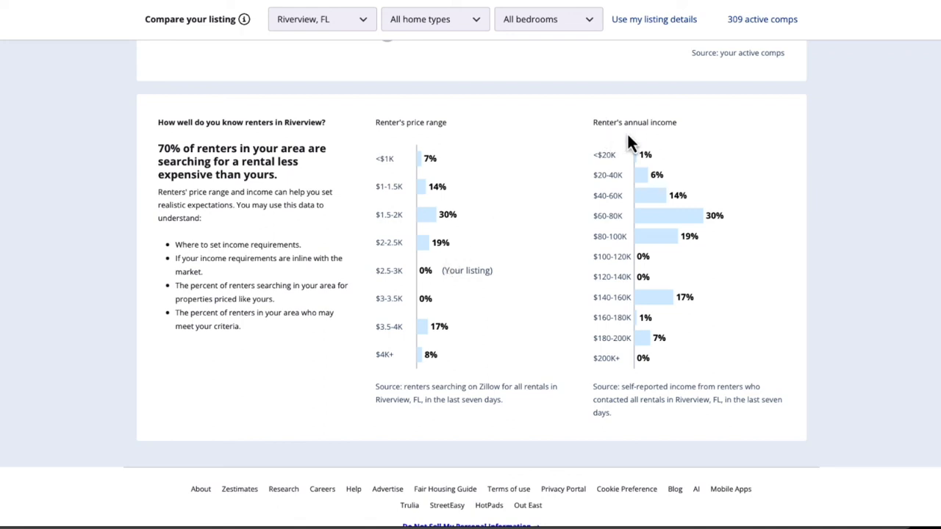
{"action": "mouse_move", "coordinate": [671, 144]}
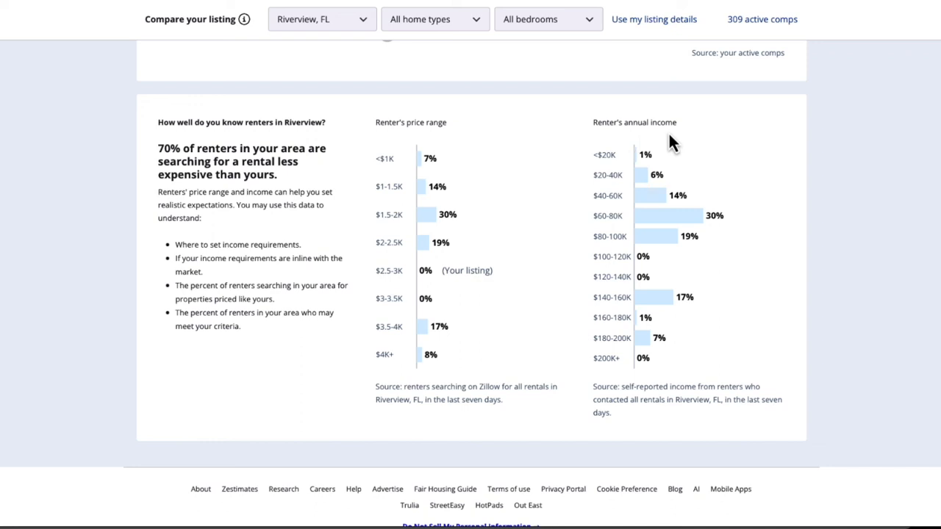
{"action": "mouse_move", "coordinate": [353, 341]}
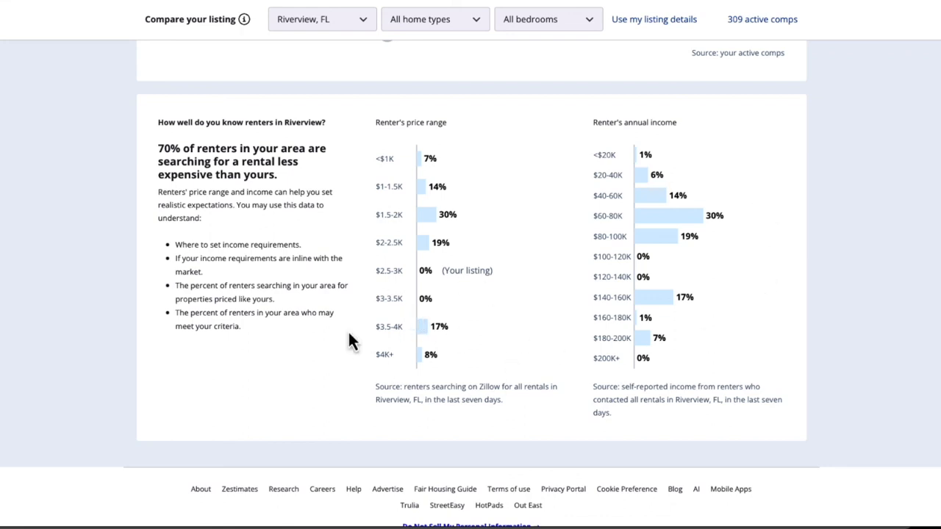
{"action": "scroll", "scroll_direction": "up", "scroll_amount": 3}
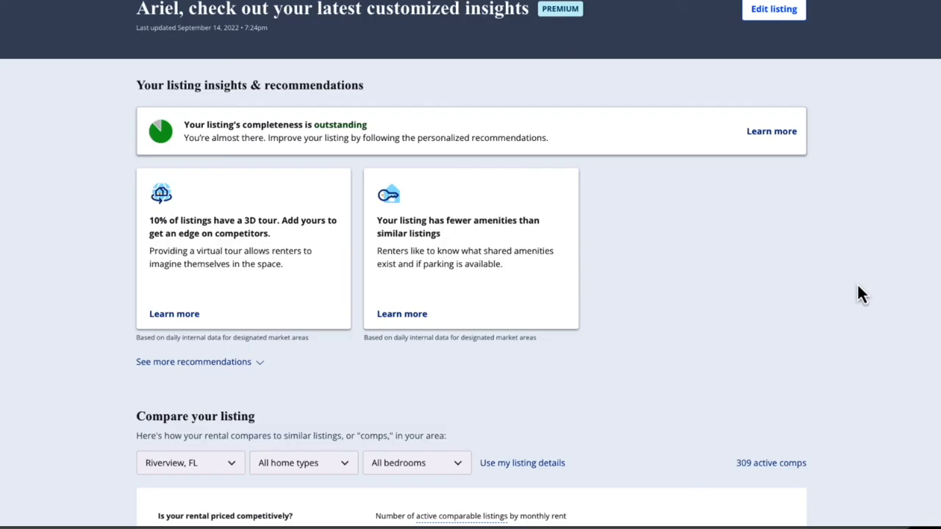